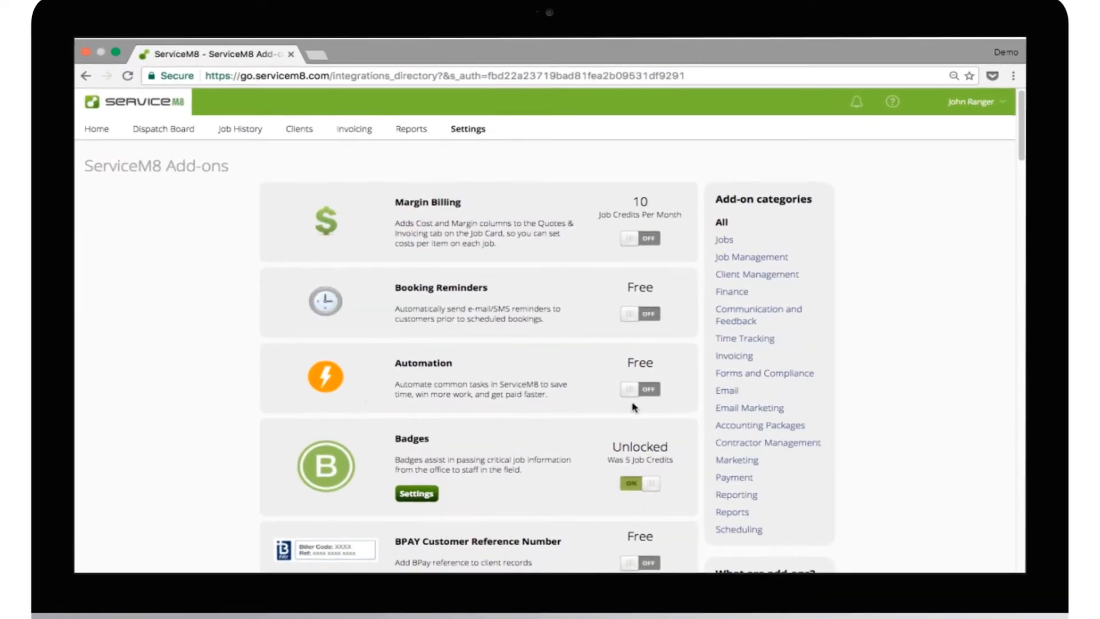
Activate the Automation add-on, confirm, and go to its settings
{"action": "left_click", "coordinate": [639, 389]}
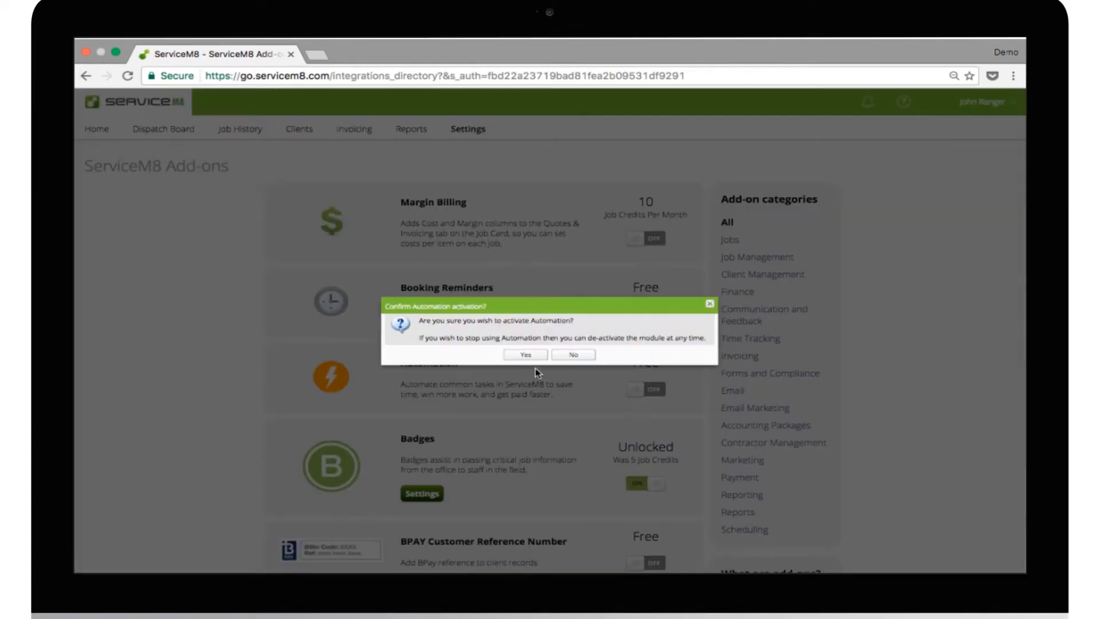
{"action": "left_click", "coordinate": [525, 355]}
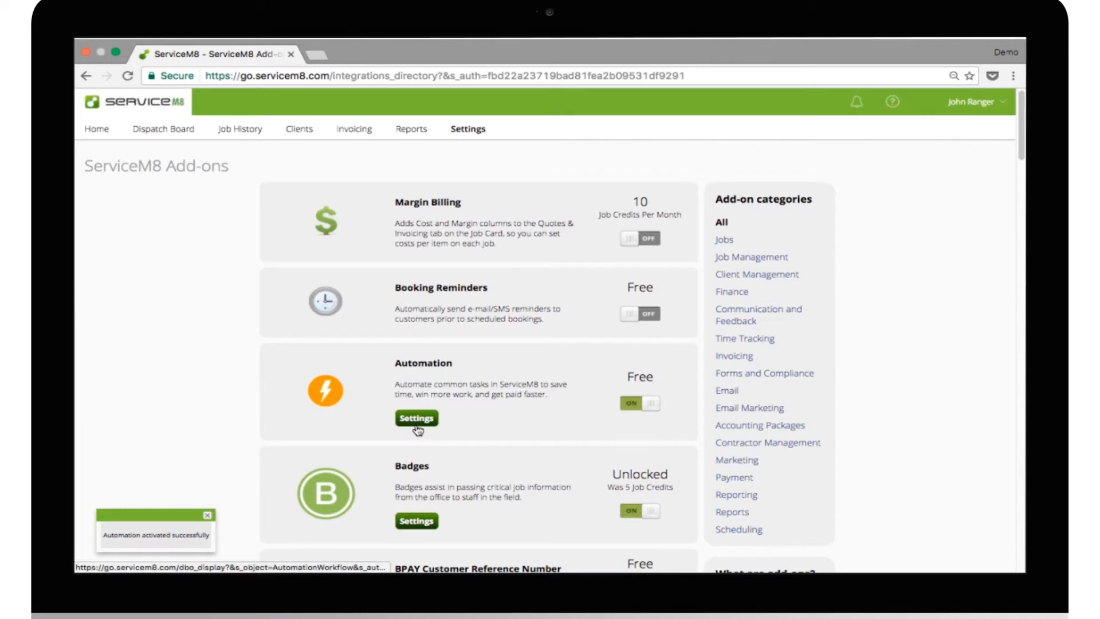
{"action": "left_click", "coordinate": [416, 418]}
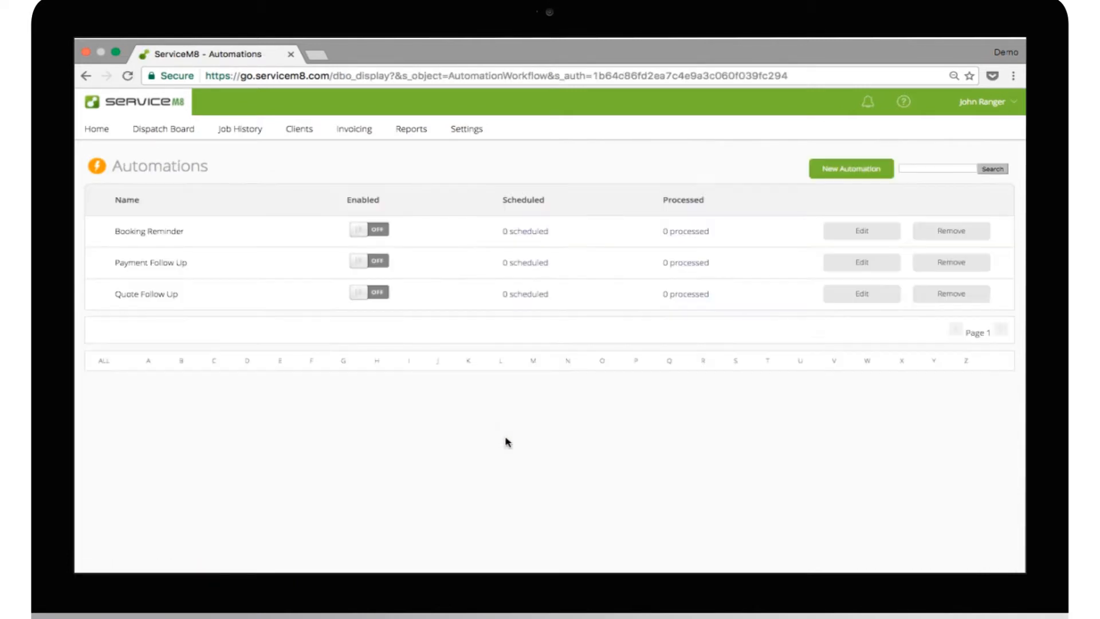
{"action": "mouse_move", "coordinate": [263, 273]}
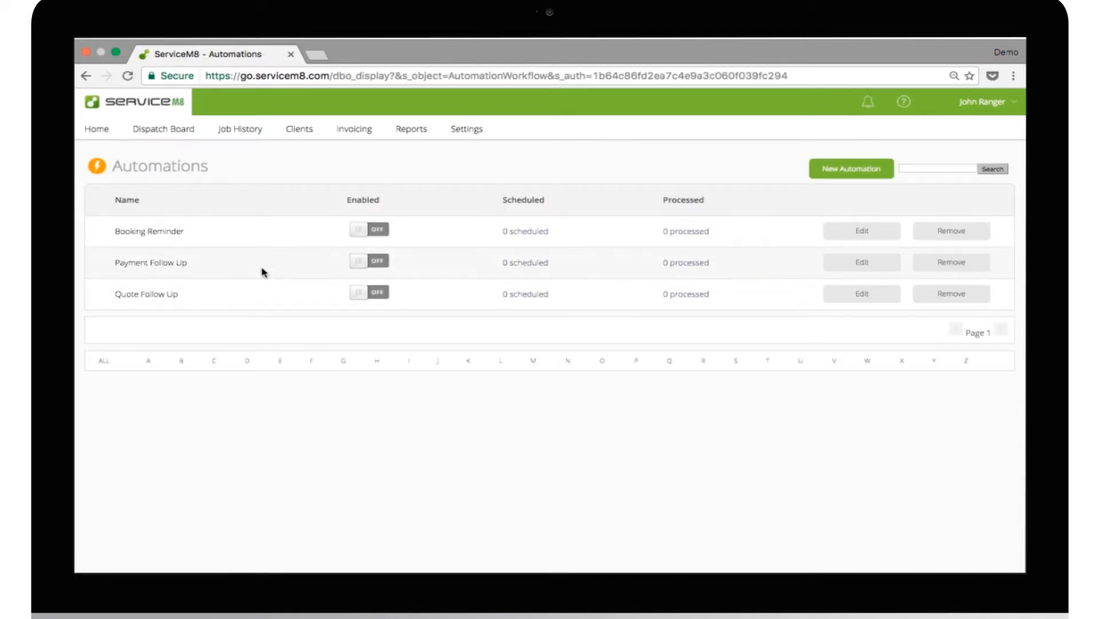
{"action": "mouse_move", "coordinate": [262, 307]}
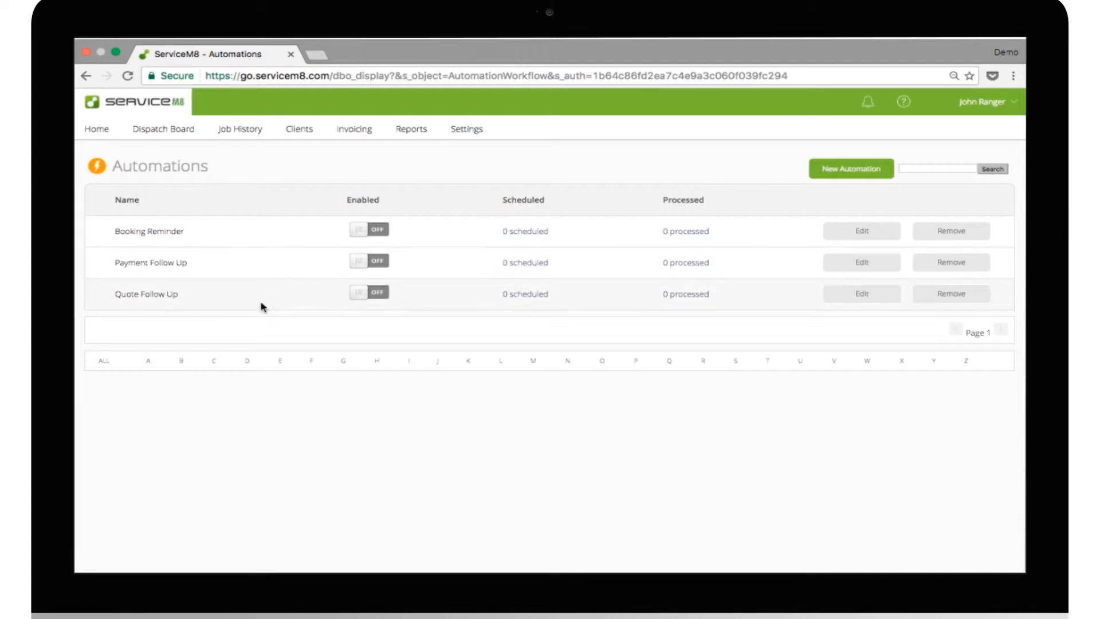
{"action": "mouse_move", "coordinate": [371, 257]}
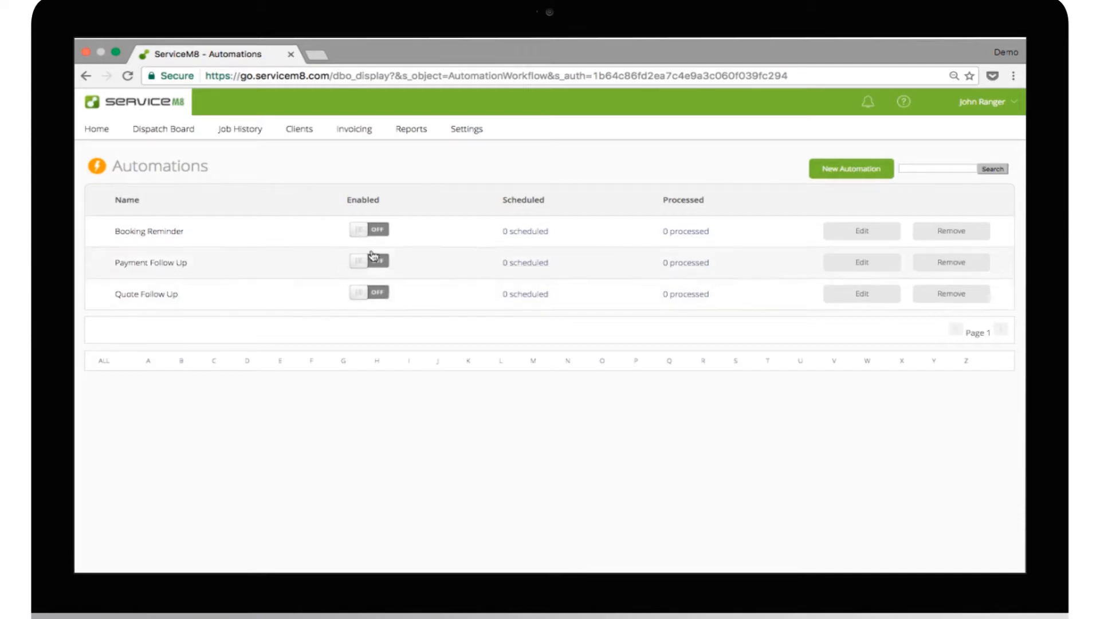
Switch the Booking Reminder automation to ON in the Automations list
{"action": "left_click", "coordinate": [369, 229]}
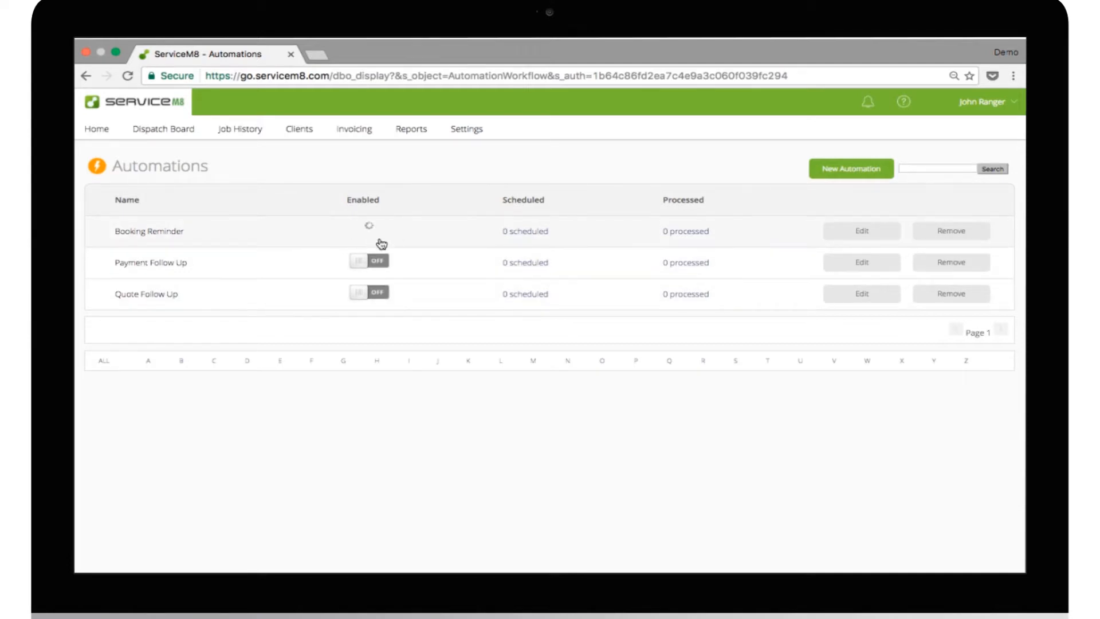
{"action": "left_click", "coordinate": [369, 227]}
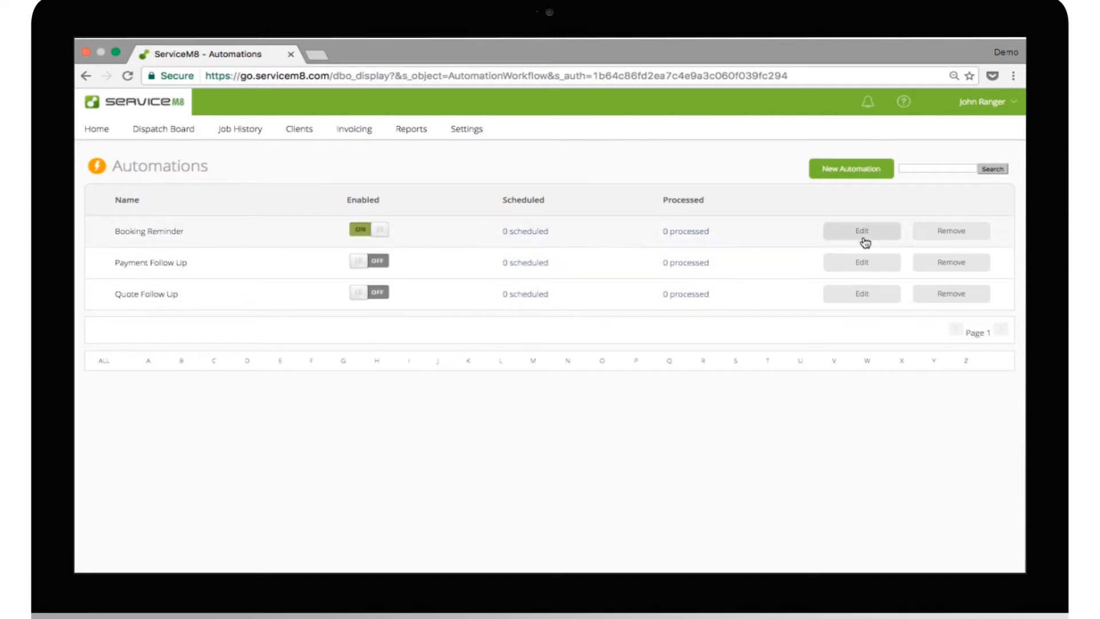
Enter the Booking Reminder setup, return to Automations and switch Booking Reminder on
{"action": "left_click", "coordinate": [861, 230]}
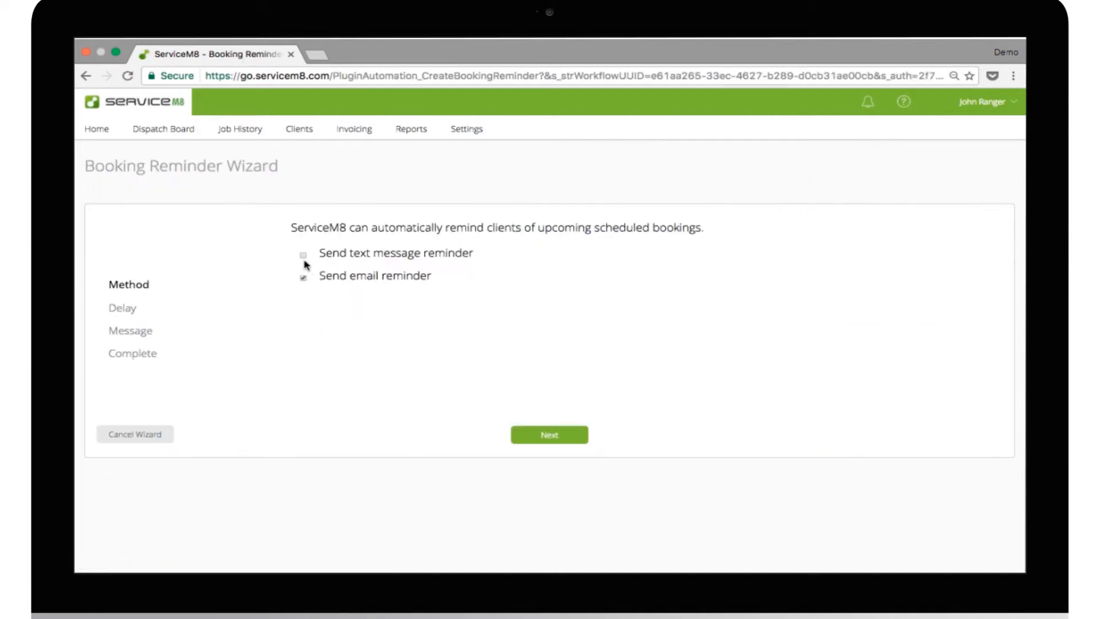
{"action": "left_click", "coordinate": [303, 254]}
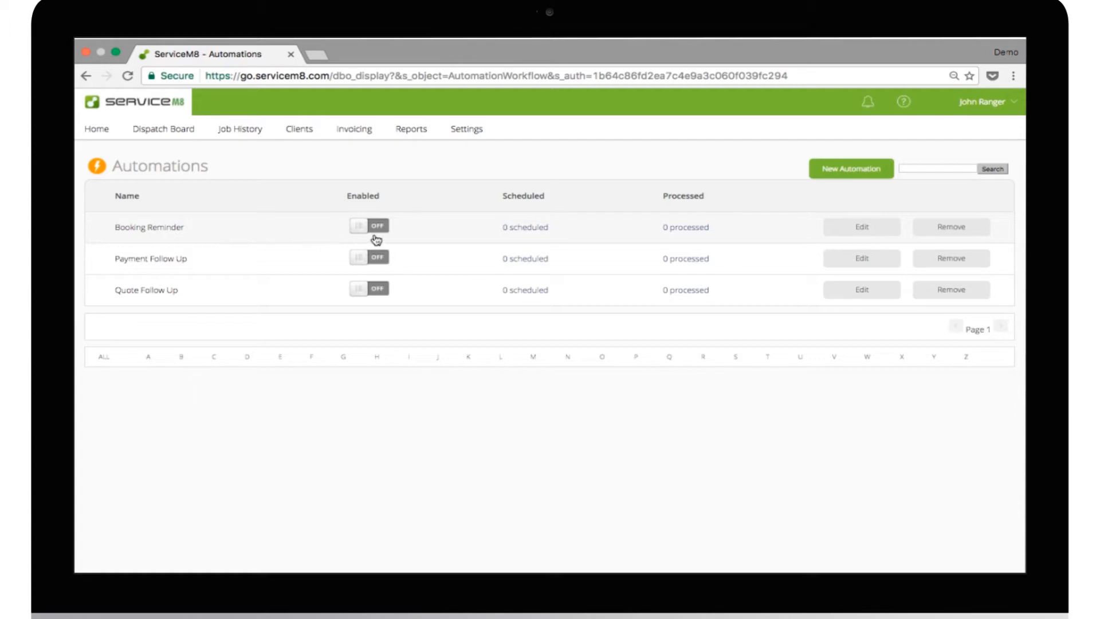
{"action": "left_click", "coordinate": [368, 226]}
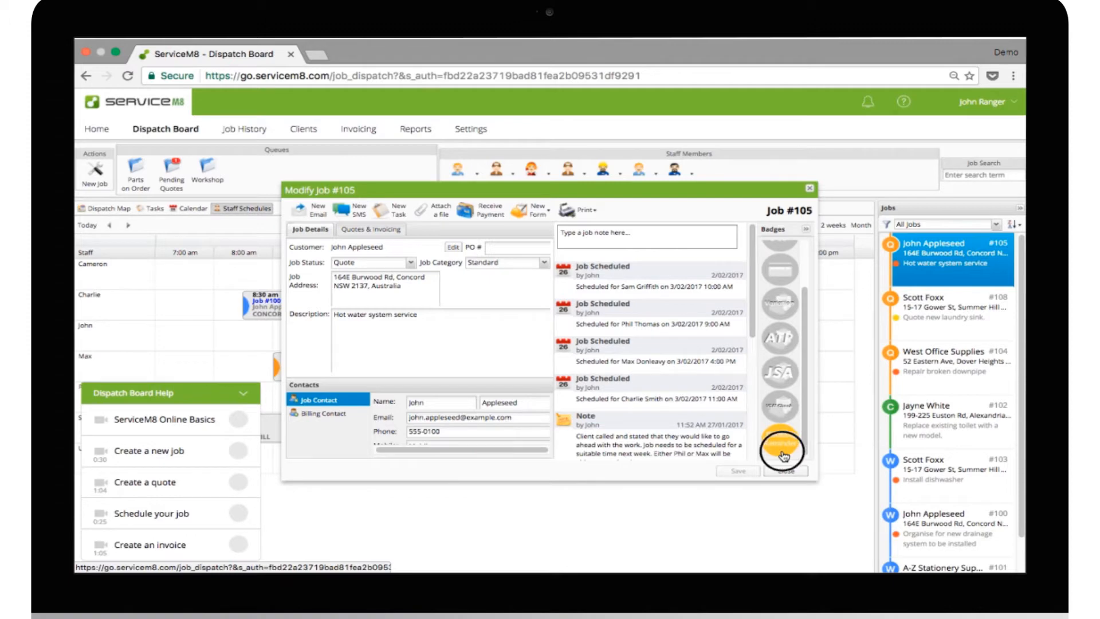
Continue the Booking Reminder Wizard with text and email reminder methods ticked
{"action": "left_click", "coordinate": [779, 444]}
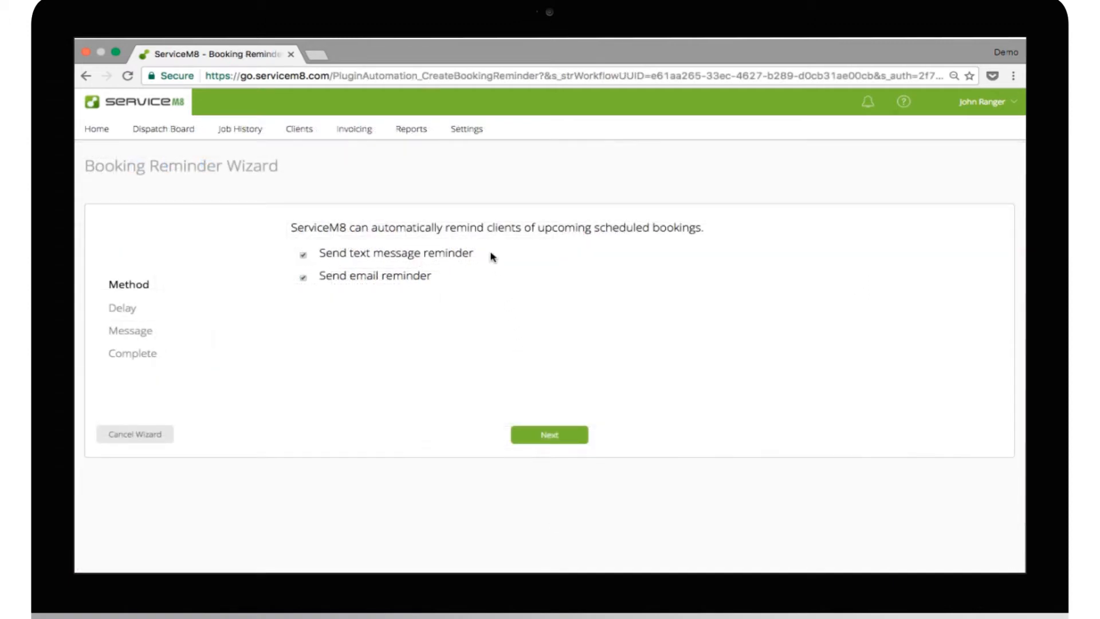
{"action": "mouse_move", "coordinate": [487, 277]}
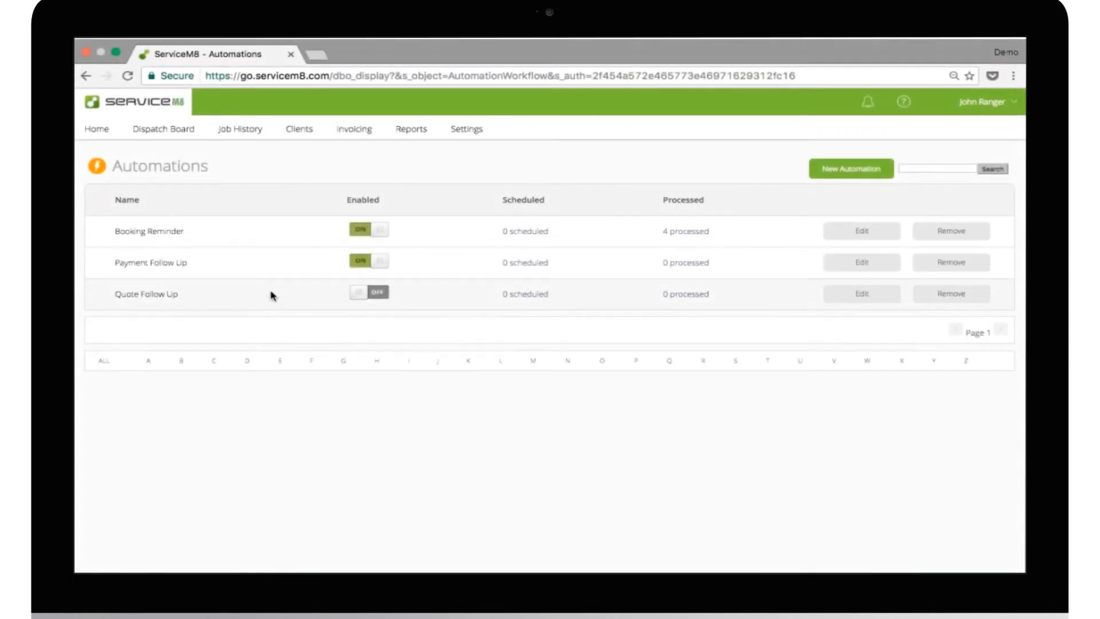
Switch Quote Follow Up on and tick text message alongside email as follow-up methods
{"action": "left_click", "coordinate": [369, 292]}
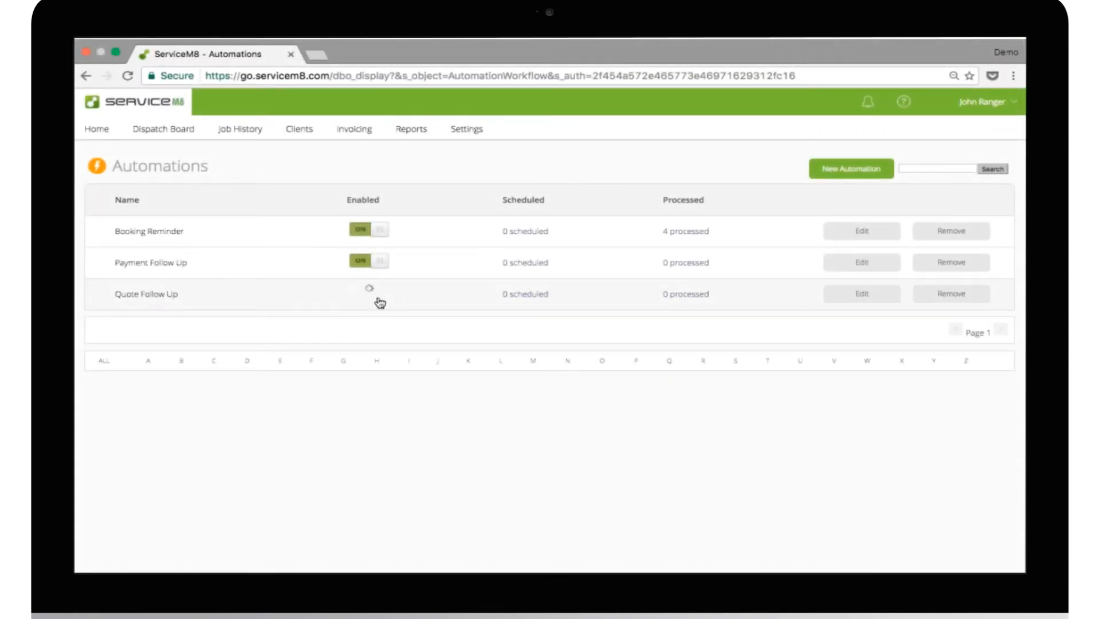
{"action": "left_click", "coordinate": [368, 293]}
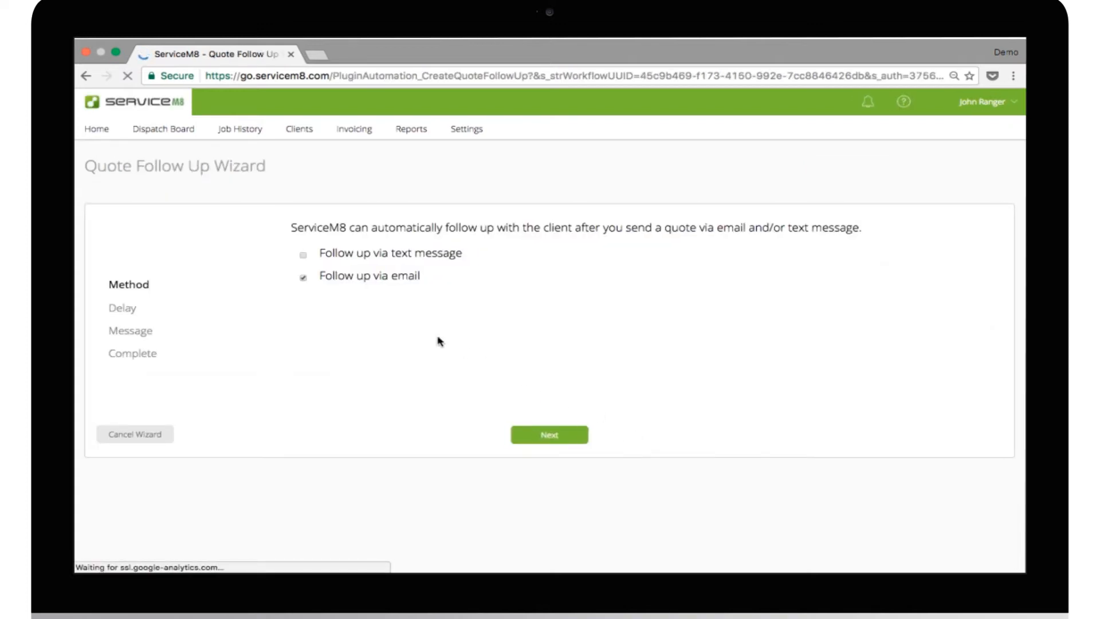
{"action": "left_click", "coordinate": [303, 255]}
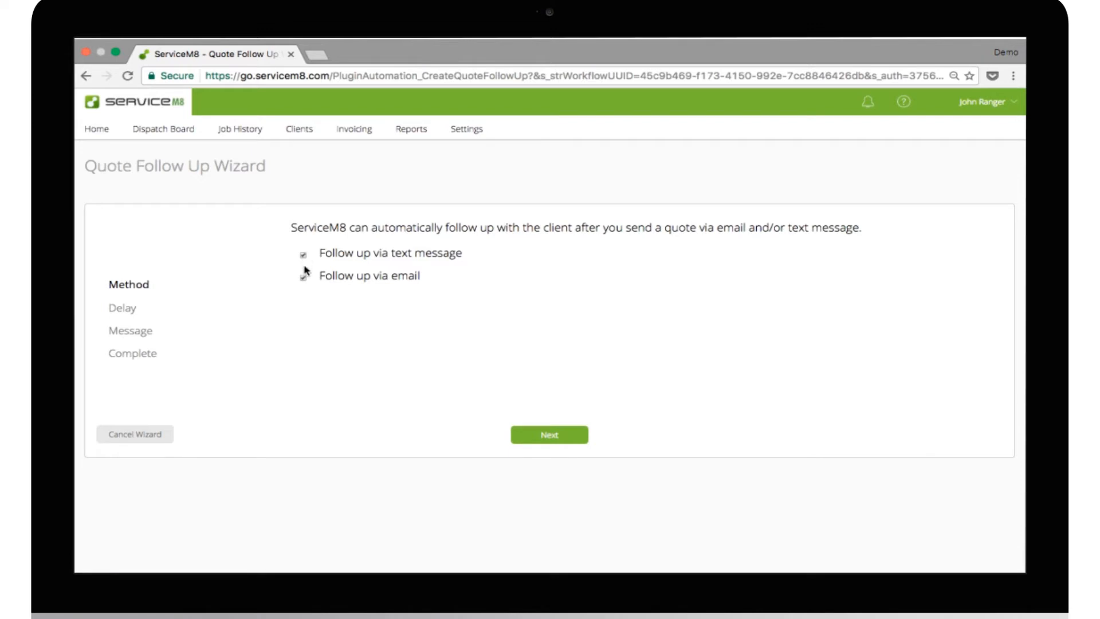
{"action": "left_click", "coordinate": [303, 276]}
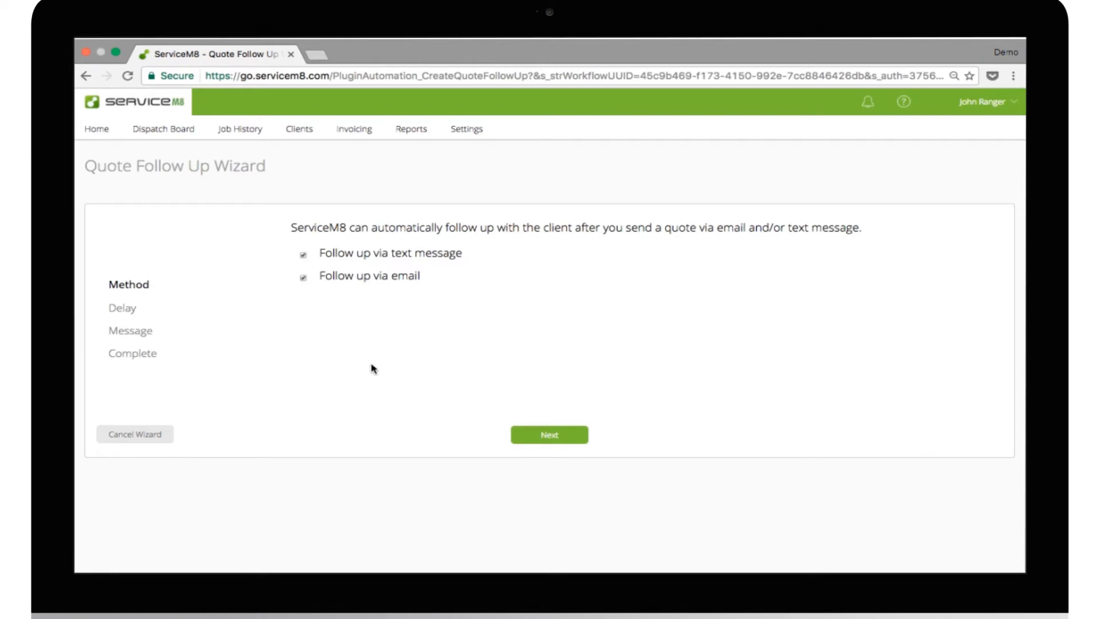
{"action": "mouse_move", "coordinate": [497, 437]}
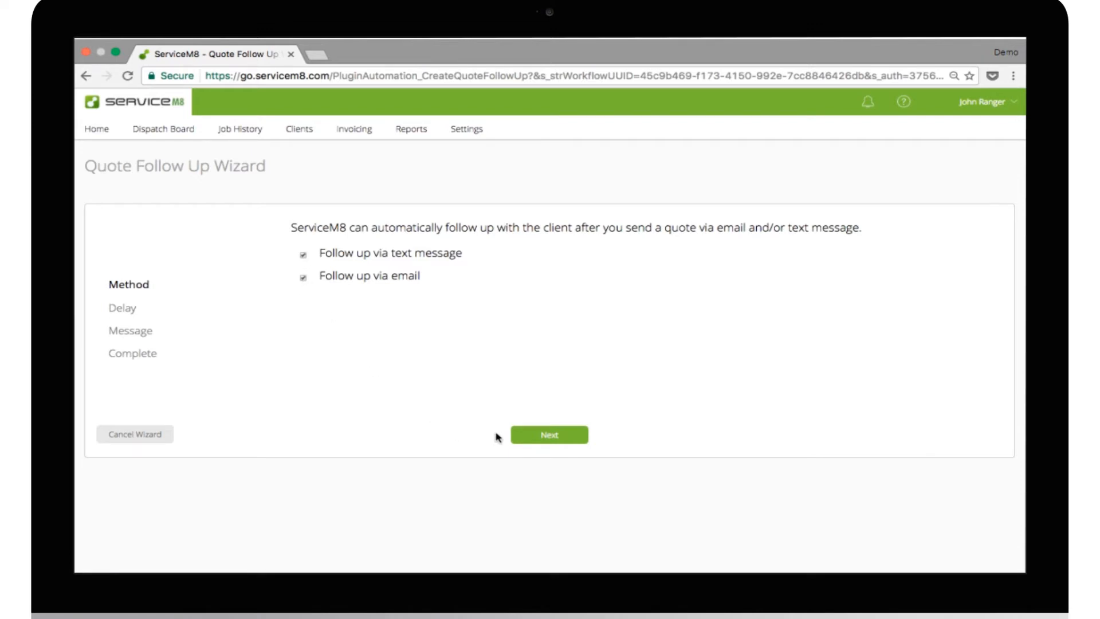
{"action": "left_click", "coordinate": [466, 129]}
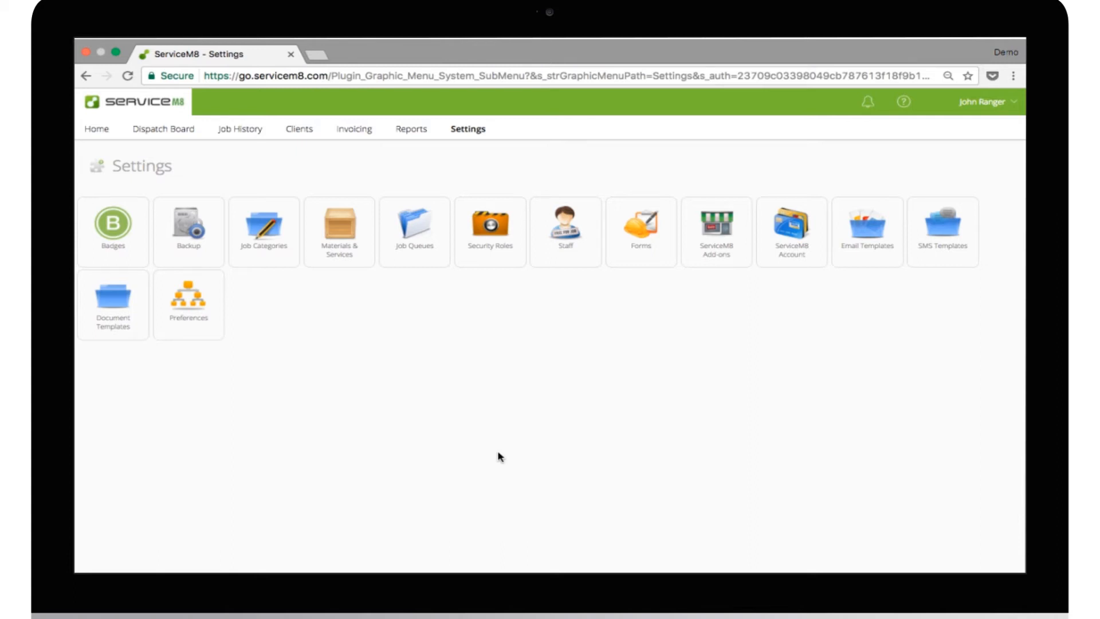
{"action": "mouse_move", "coordinate": [695, 308]}
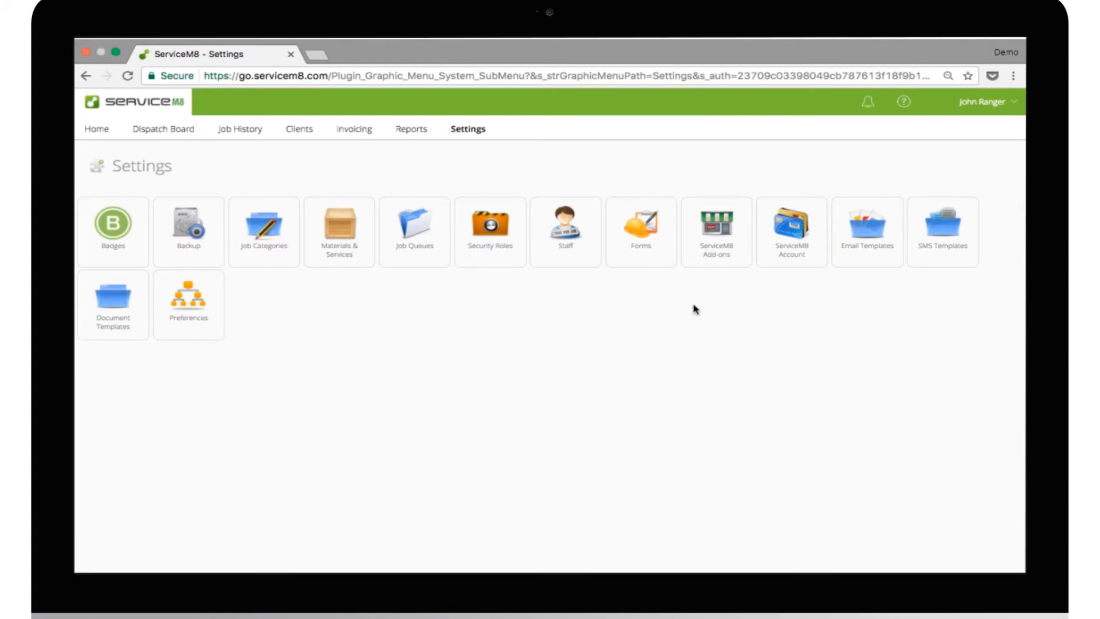
From Add-ons activate Automation, confirm, and switch Quote Follow Up on in its settings
{"action": "left_click", "coordinate": [716, 227]}
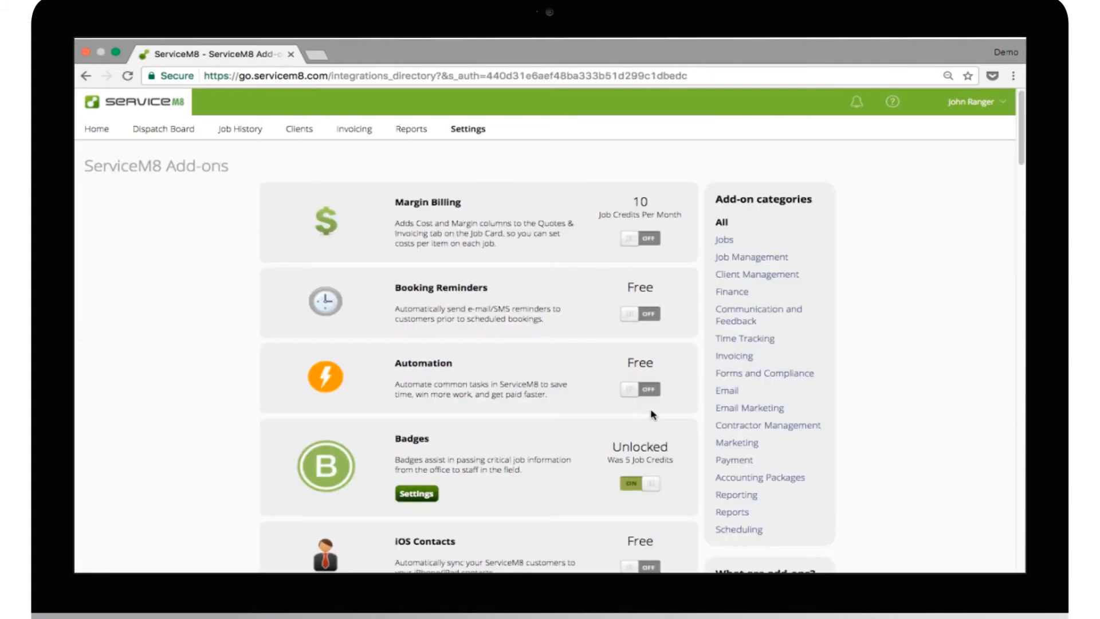
{"action": "left_click", "coordinate": [639, 389]}
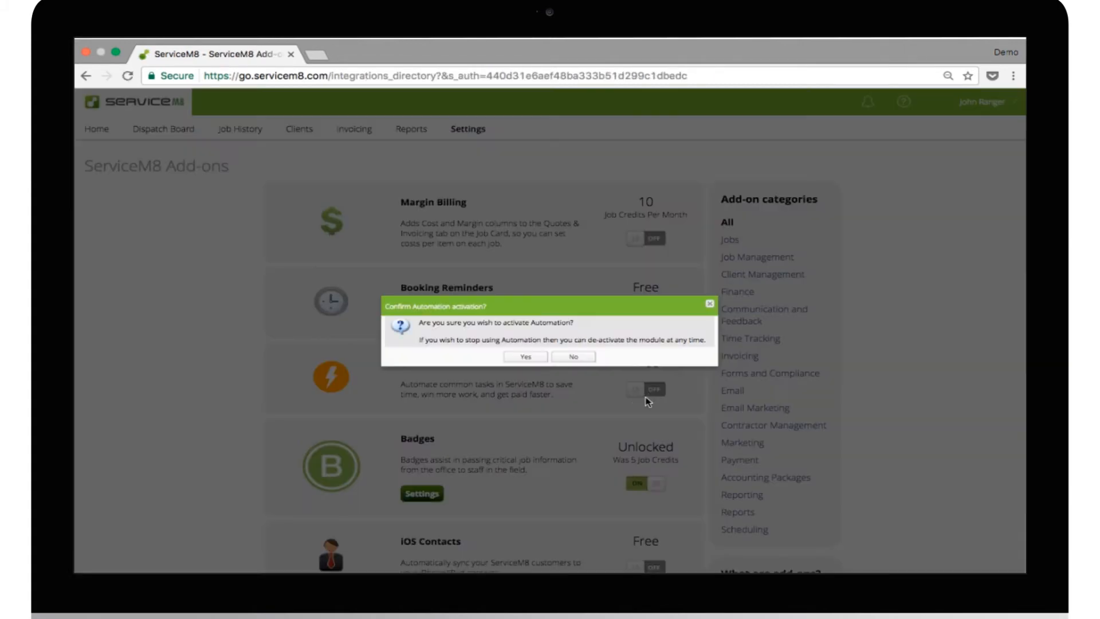
{"action": "left_click", "coordinate": [526, 357]}
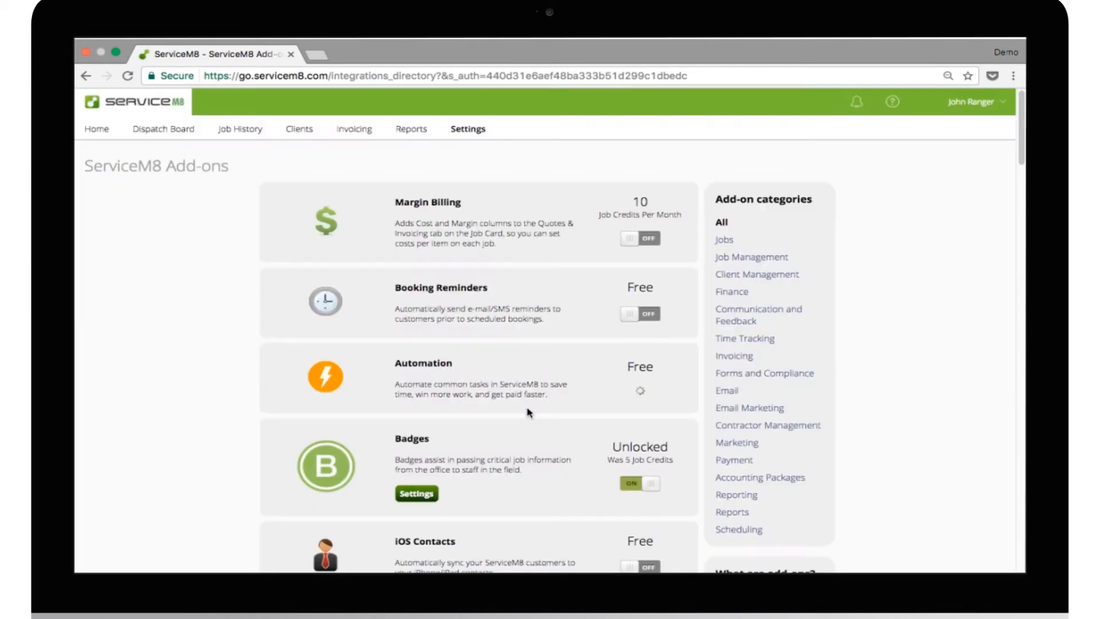
{"action": "left_click", "coordinate": [640, 404]}
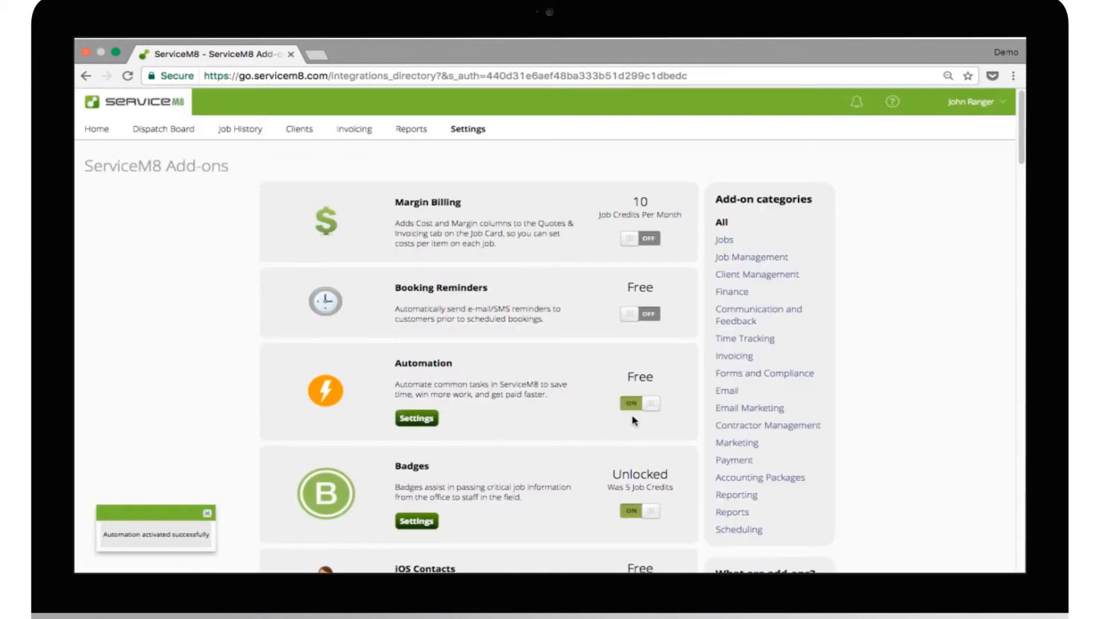
{"action": "left_click", "coordinate": [416, 418]}
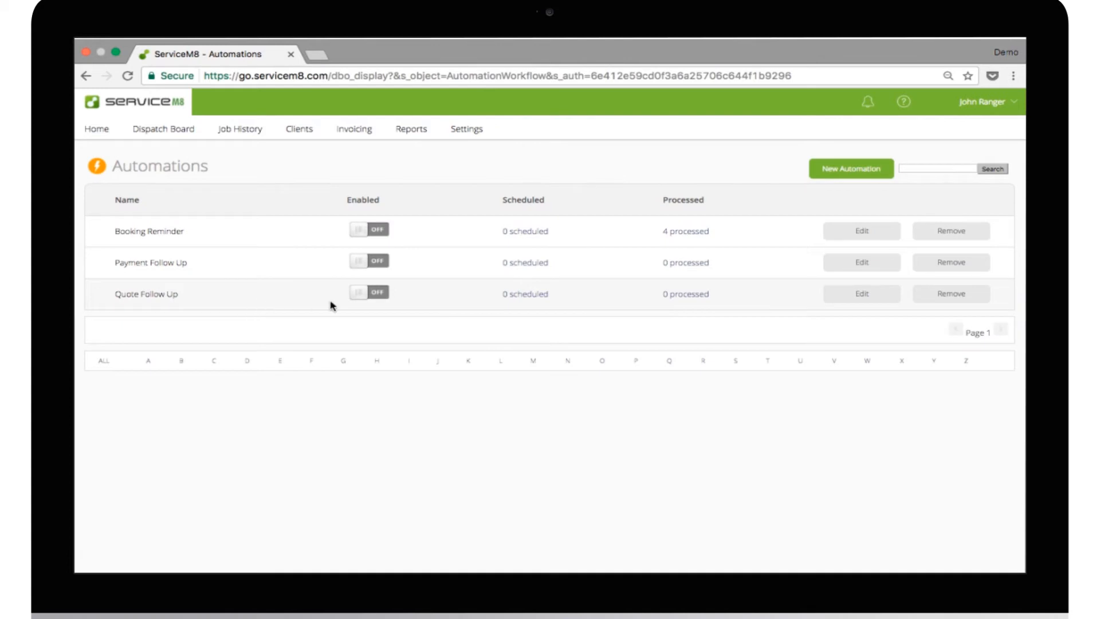
{"action": "left_click", "coordinate": [368, 292]}
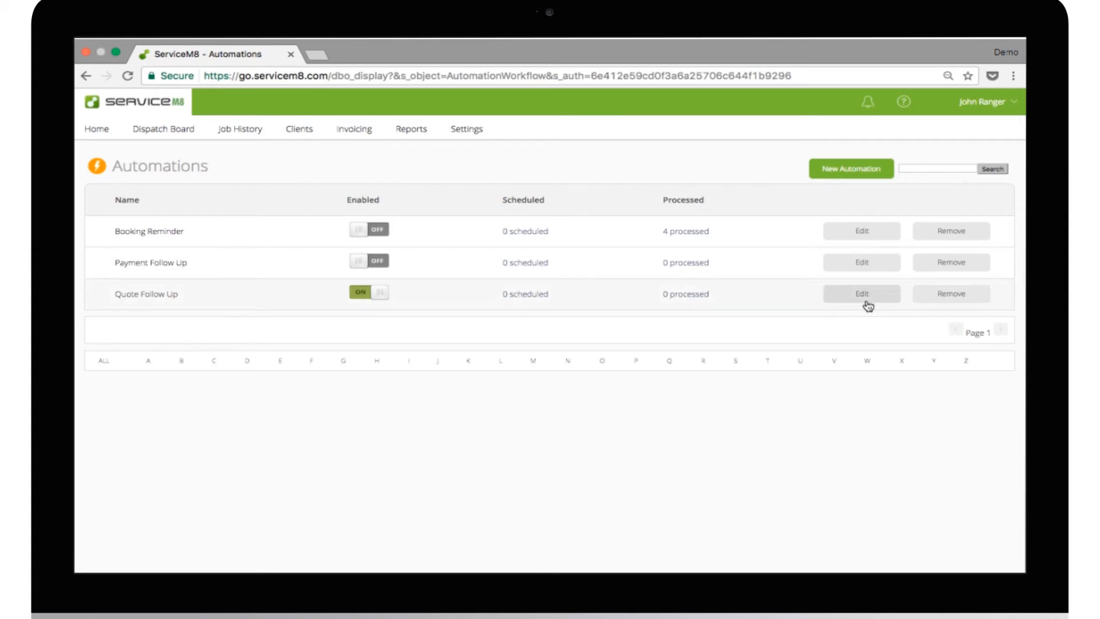
Edit Quote Follow Up, tick text message follow-ups and move to the delay settings
{"action": "left_click", "coordinate": [861, 293]}
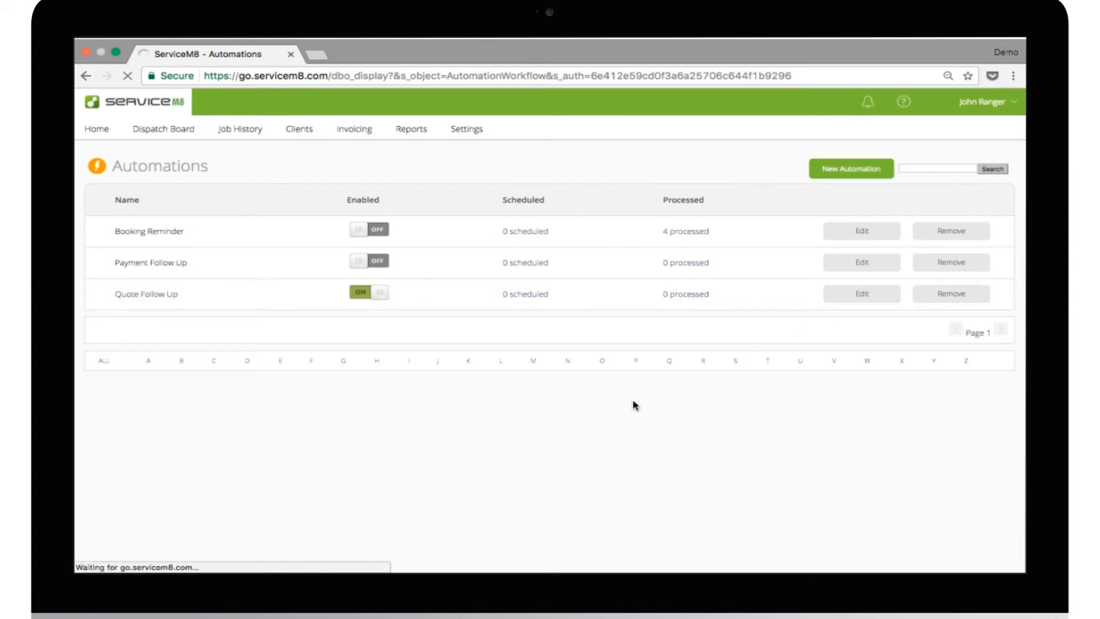
{"action": "left_click", "coordinate": [862, 293]}
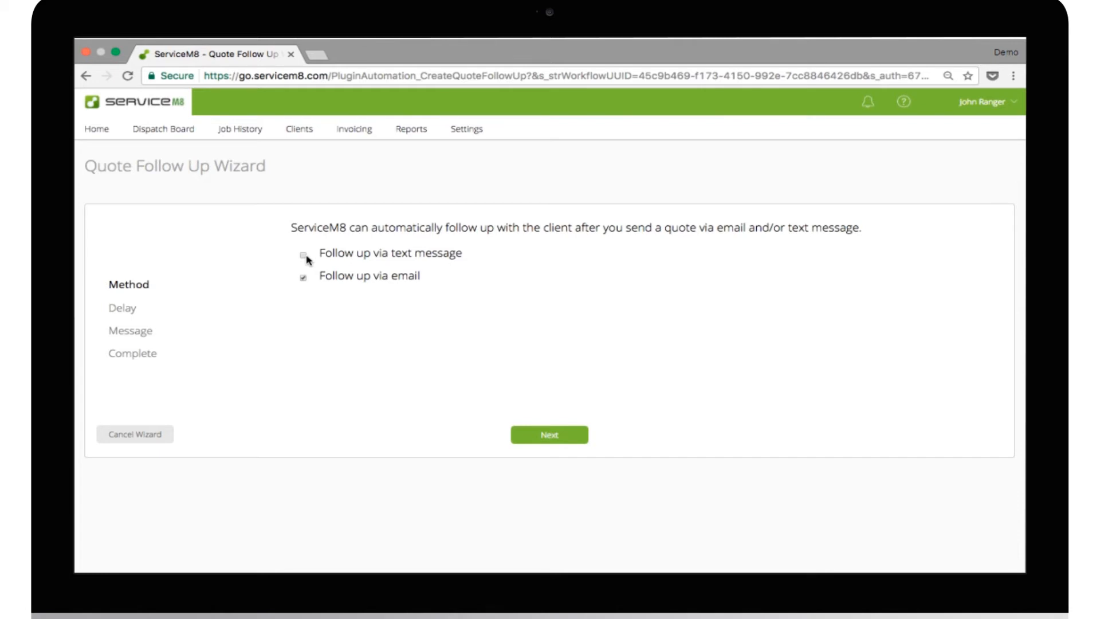
{"action": "left_click", "coordinate": [303, 253]}
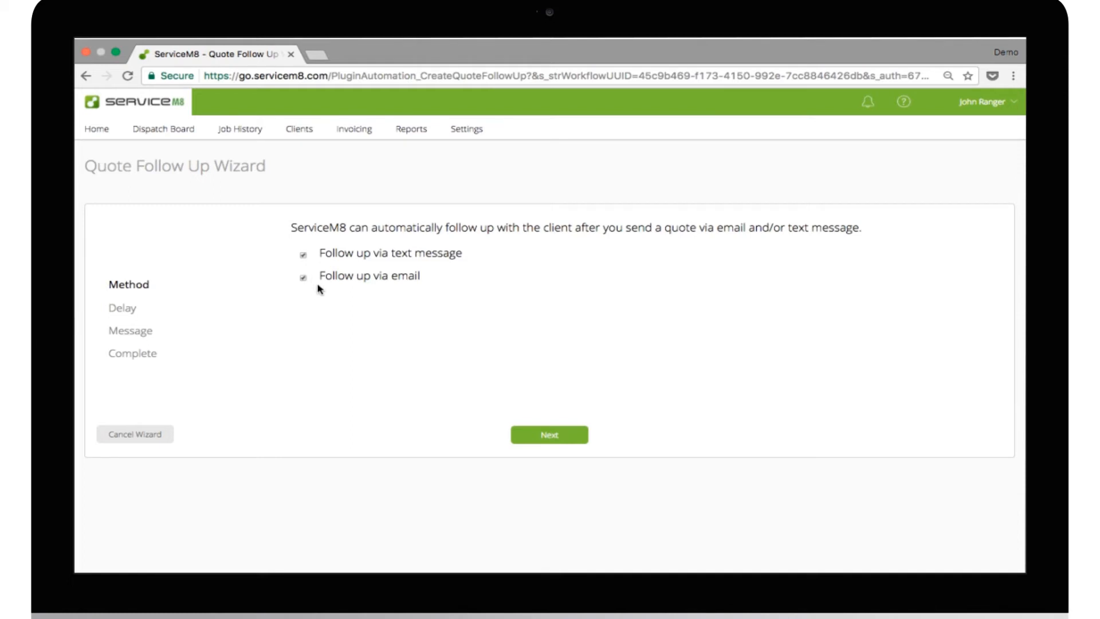
{"action": "left_click", "coordinate": [549, 435]}
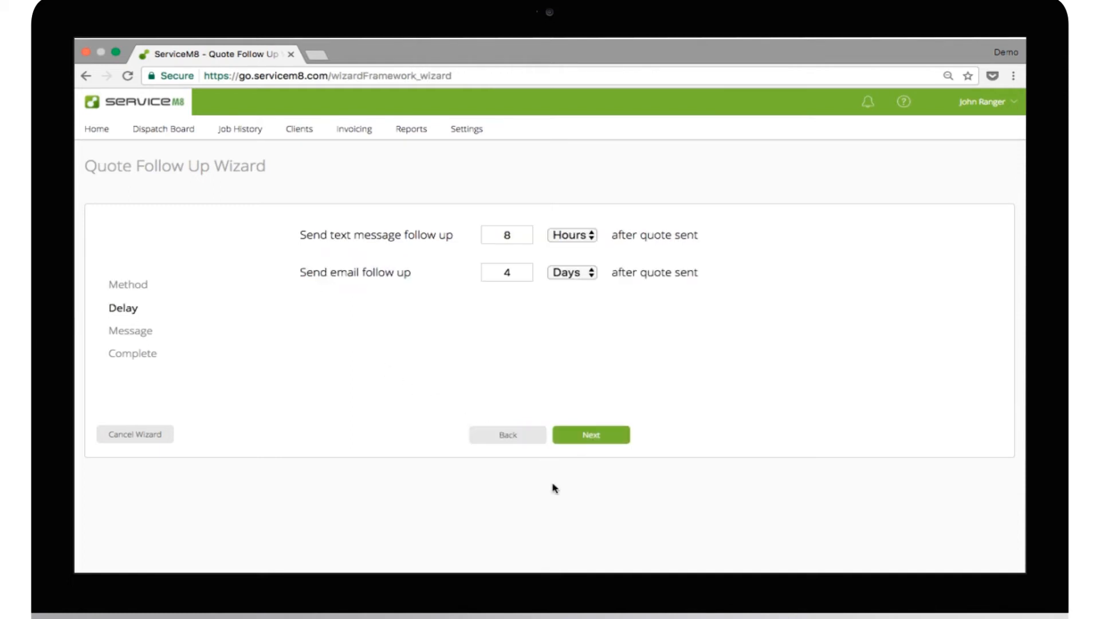
{"action": "mouse_move", "coordinate": [440, 253]}
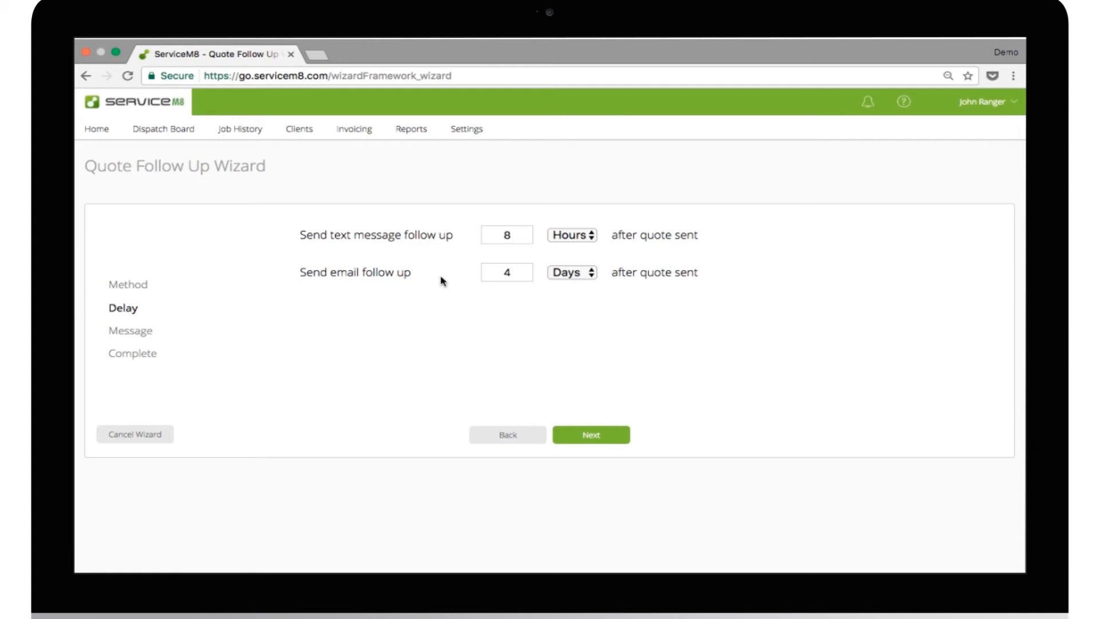
Set the text message delay to 2 hours and the email delay to 7 days
{"action": "left_click", "coordinate": [506, 234]}
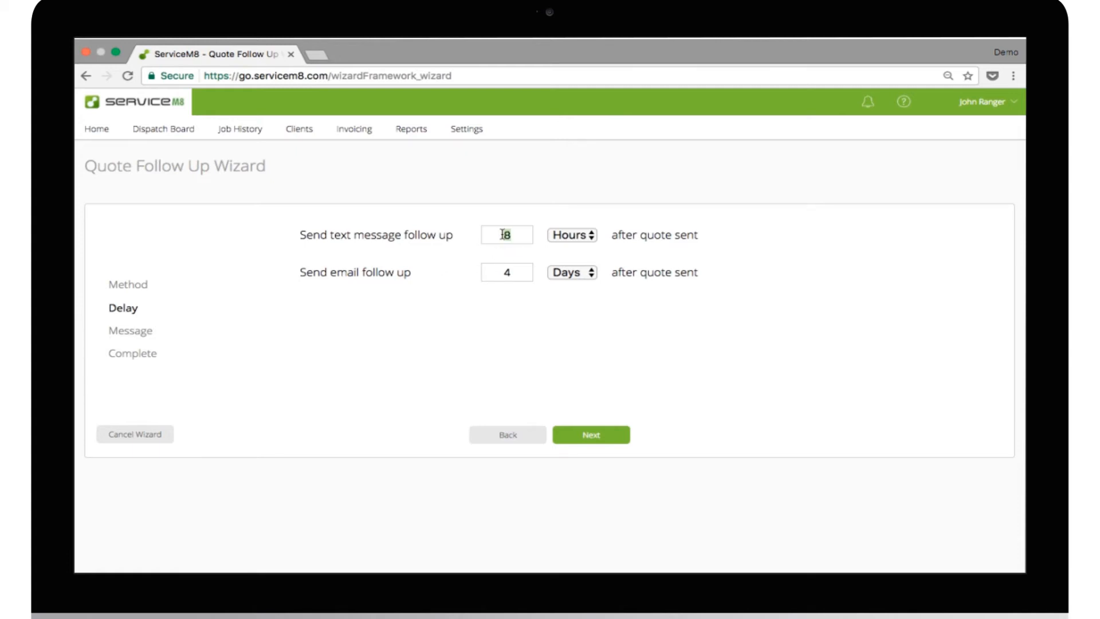
{"action": "type", "text": "2"}
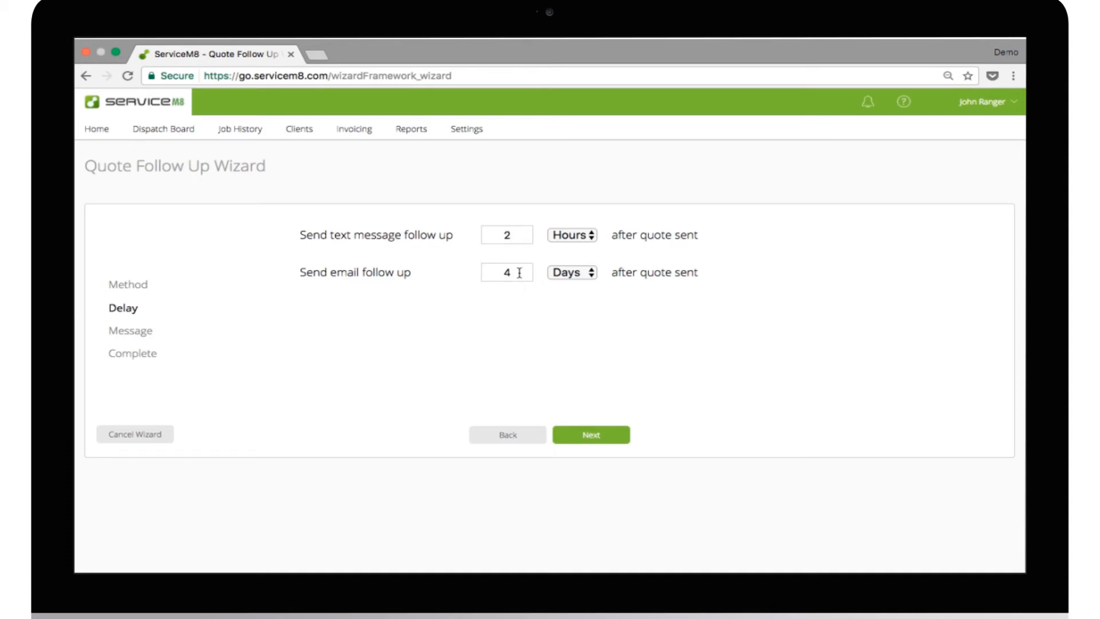
{"action": "type", "text": "7"}
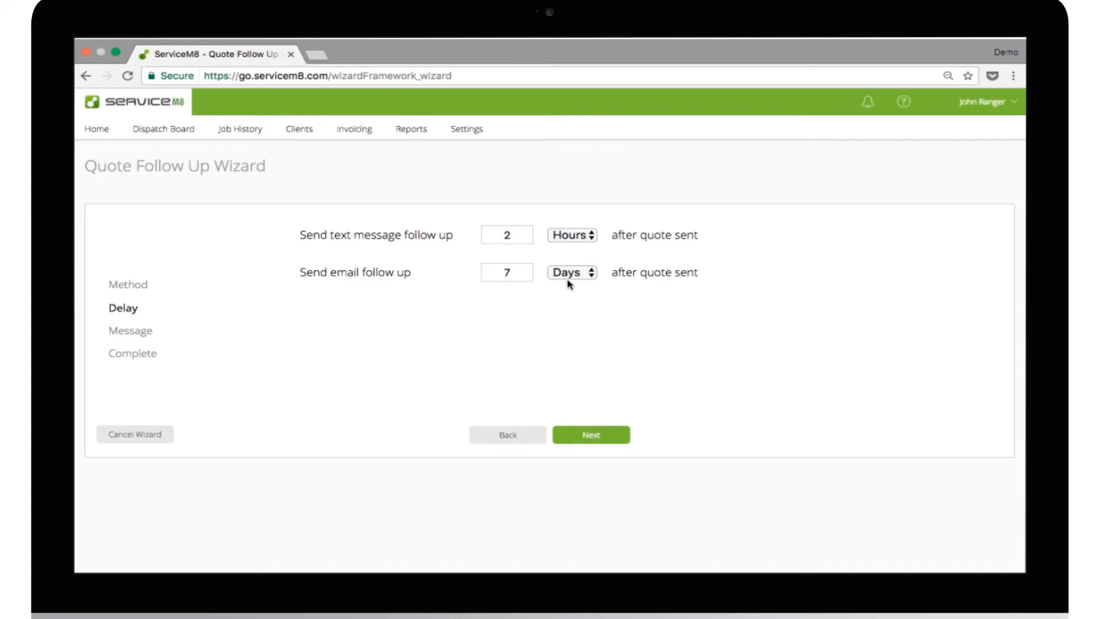
{"action": "mouse_move", "coordinate": [572, 262]}
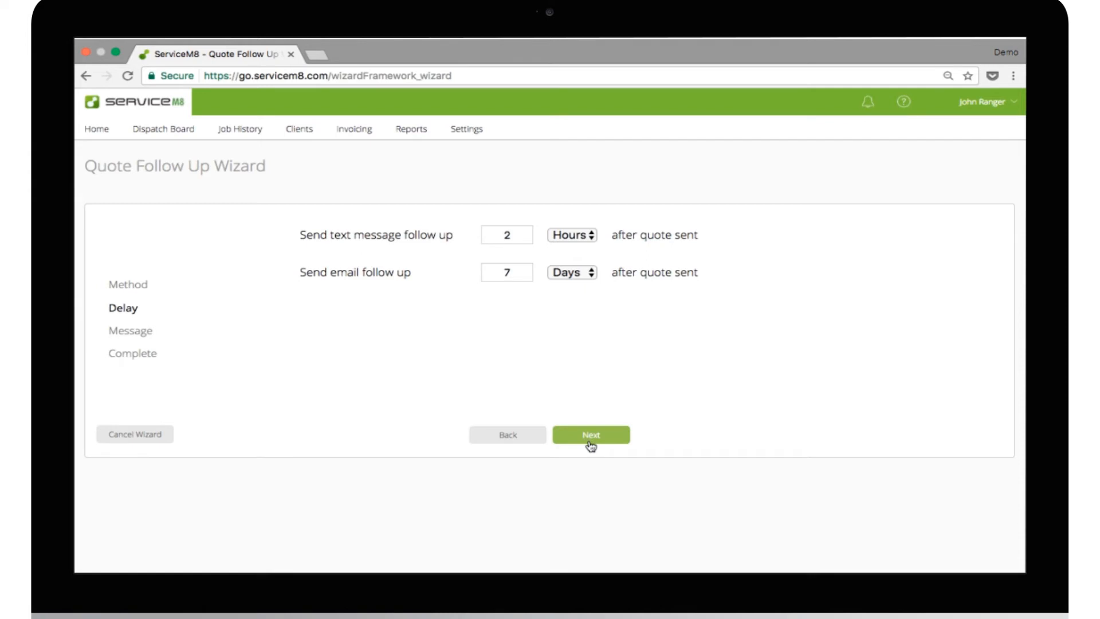
Keep the default text and email templates and reach the setup-complete summary
{"action": "left_click", "coordinate": [591, 435]}
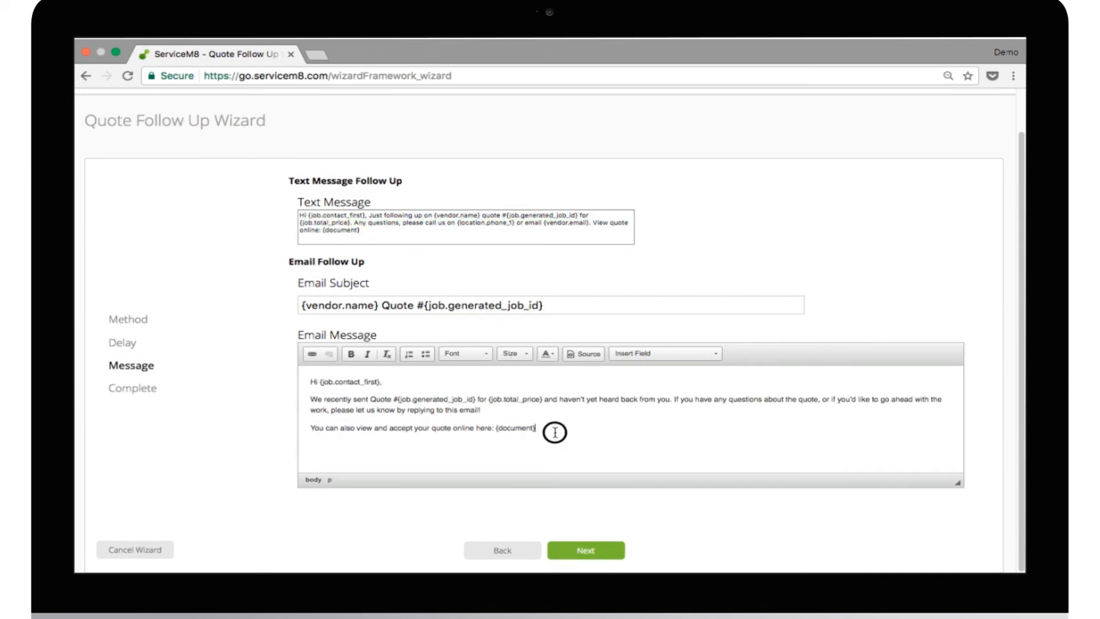
{"action": "mouse_move", "coordinate": [573, 444]}
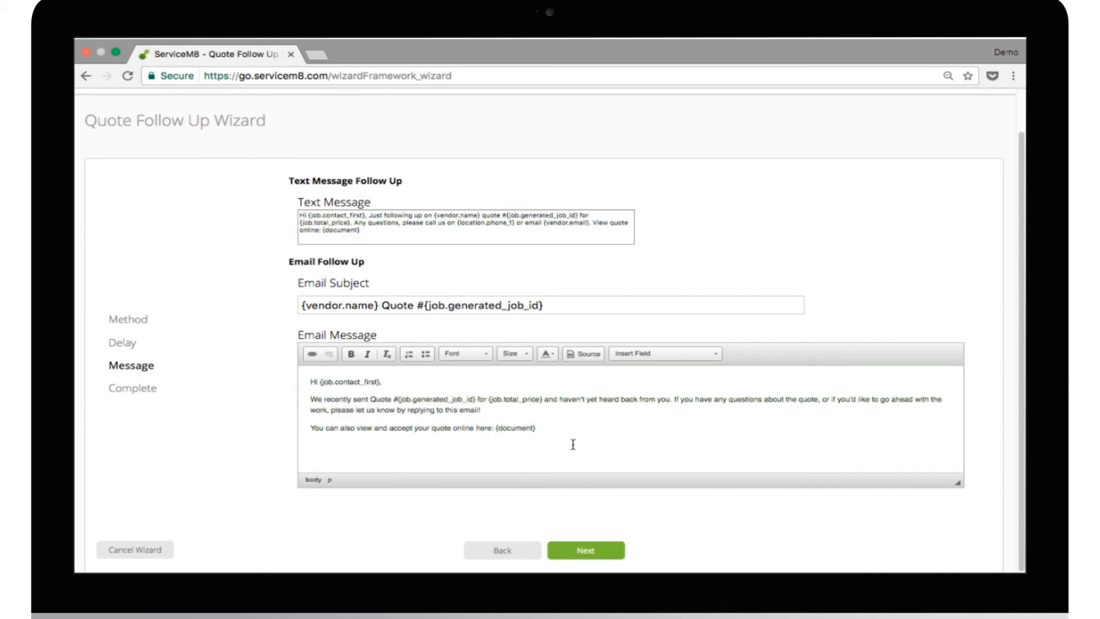
{"action": "left_click", "coordinate": [586, 550]}
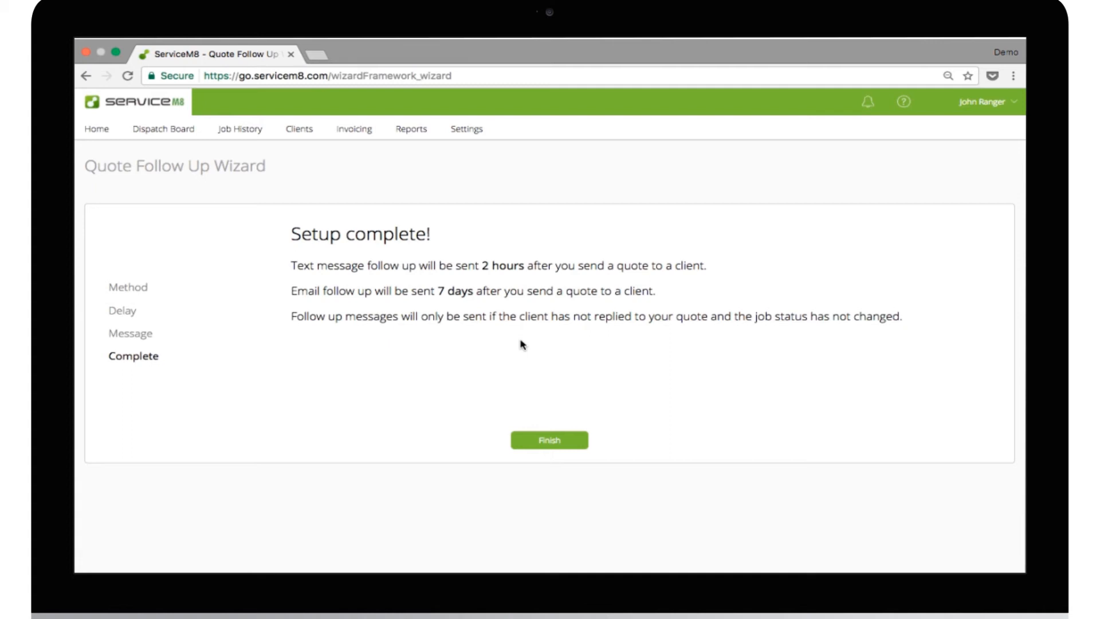
Finish the Quote Follow Up wizard and head to the Dispatch Board
{"action": "left_click", "coordinate": [549, 440]}
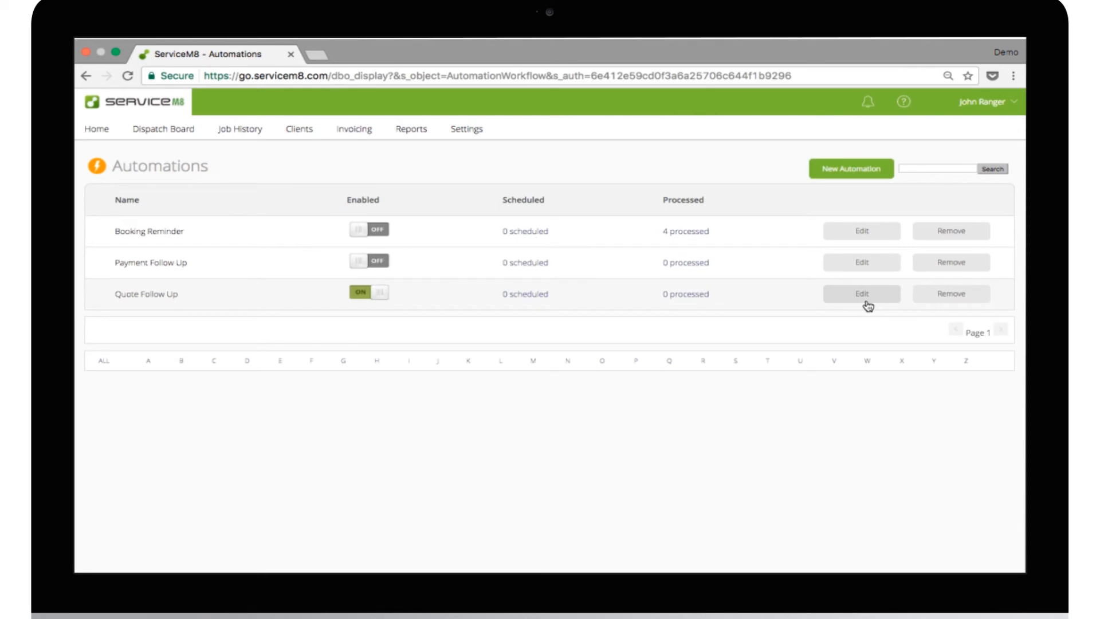
{"action": "left_click", "coordinate": [162, 129]}
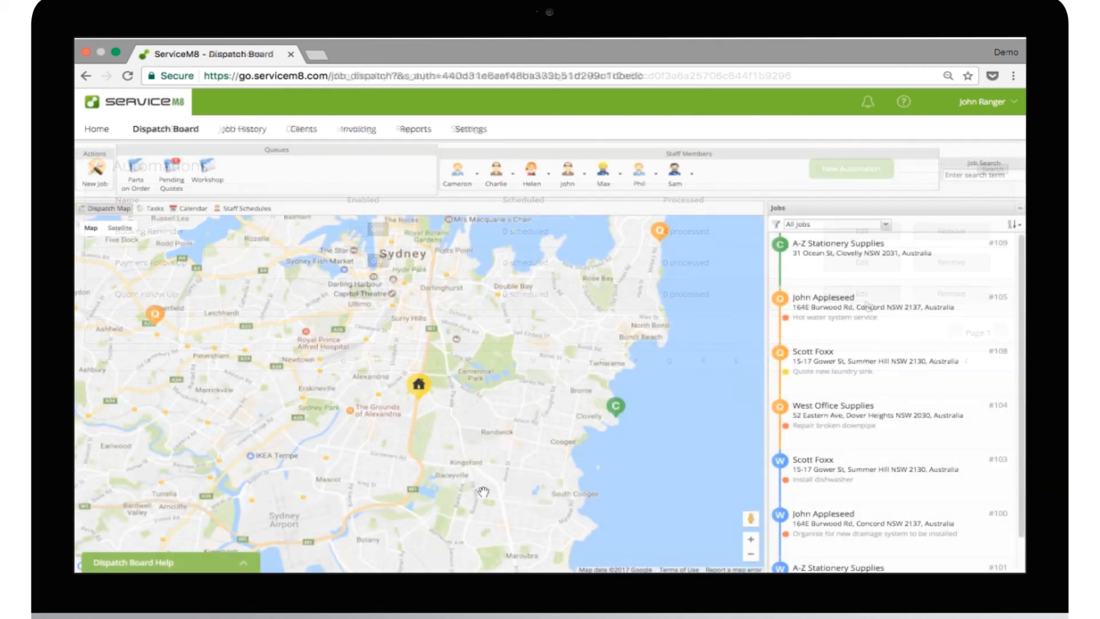
{"action": "left_click", "coordinate": [891, 421]}
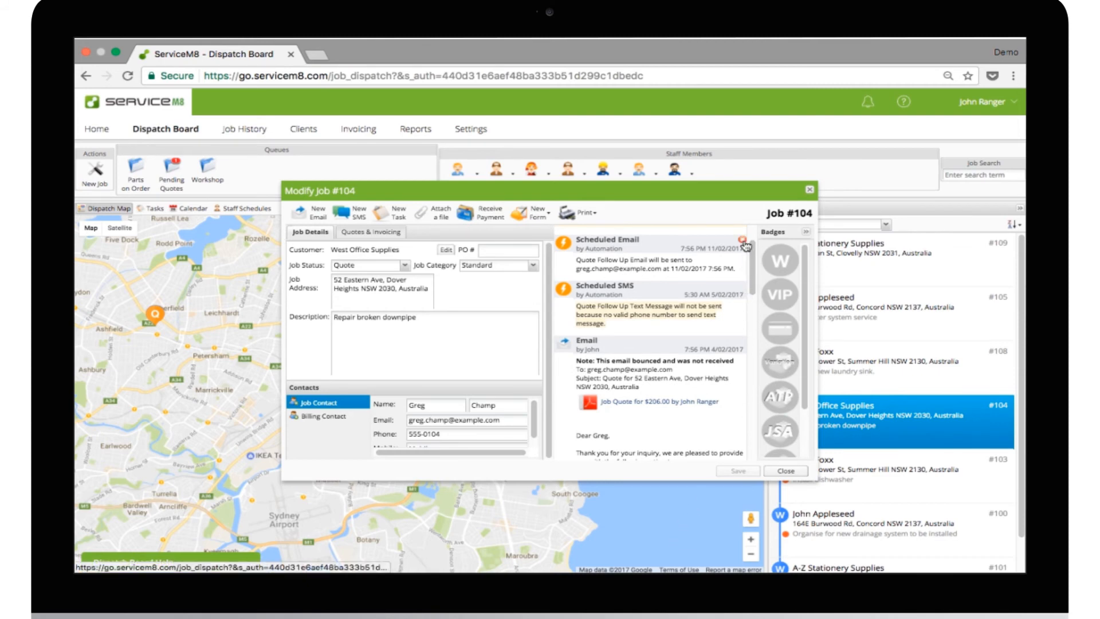
{"action": "left_click", "coordinate": [741, 241]}
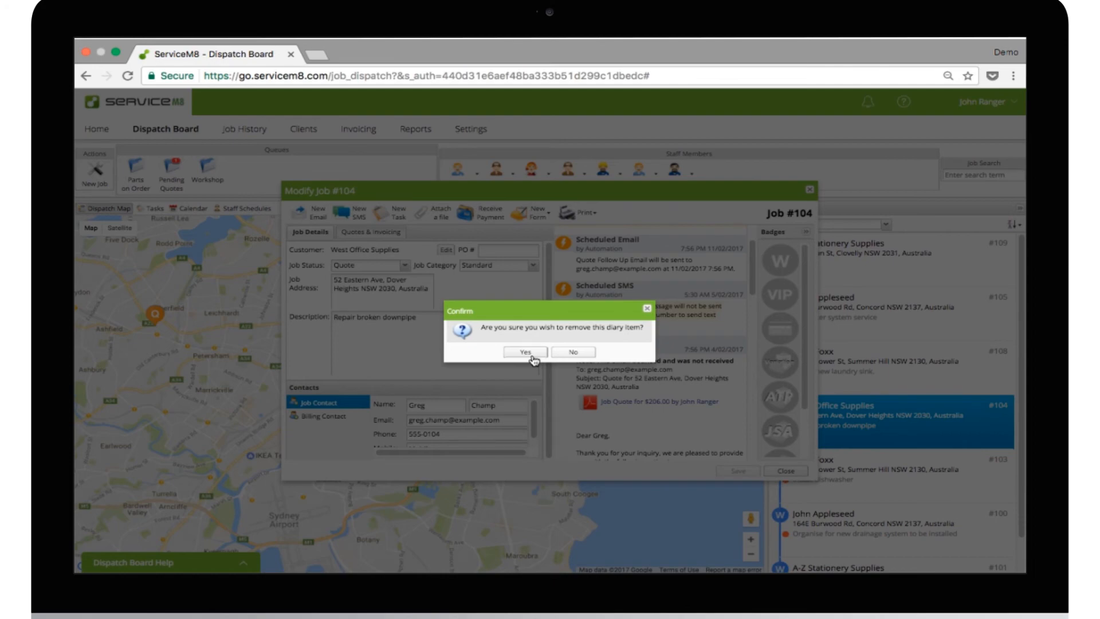
{"action": "left_click", "coordinate": [525, 352]}
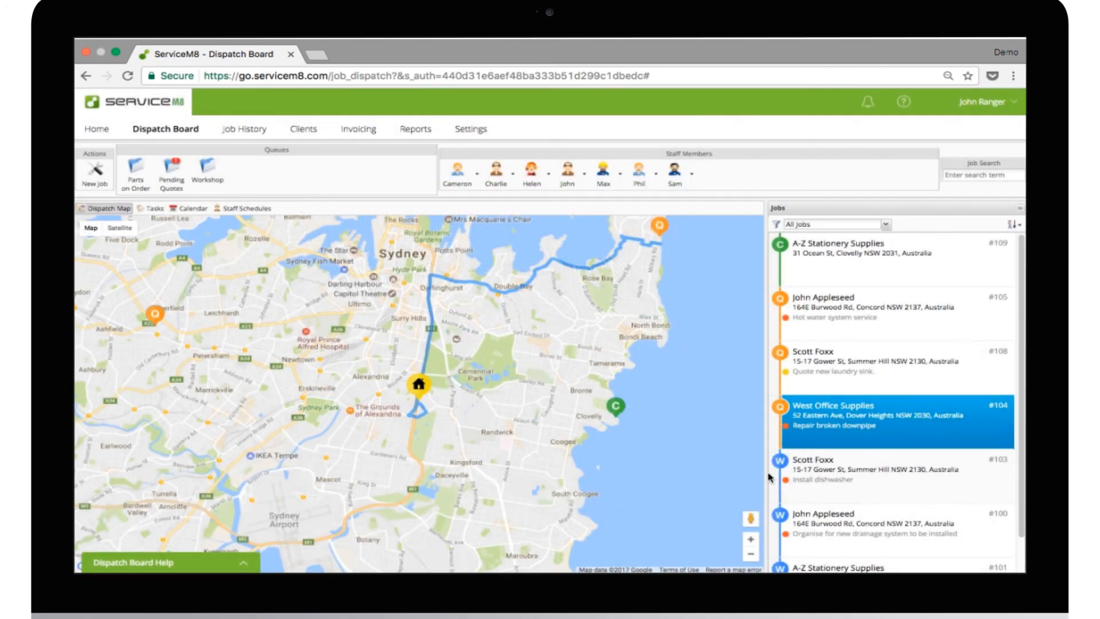
Via Settings > Automation, view the 2 scheduled Quote Follow Up messages and their send status
{"action": "left_click", "coordinate": [470, 129]}
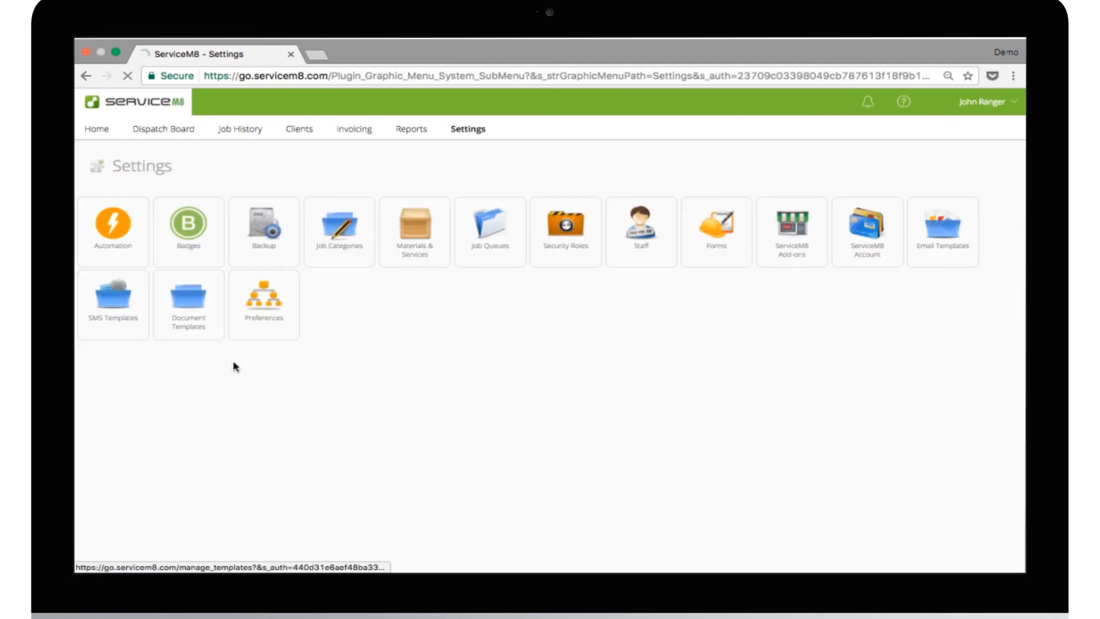
{"action": "left_click", "coordinate": [113, 221]}
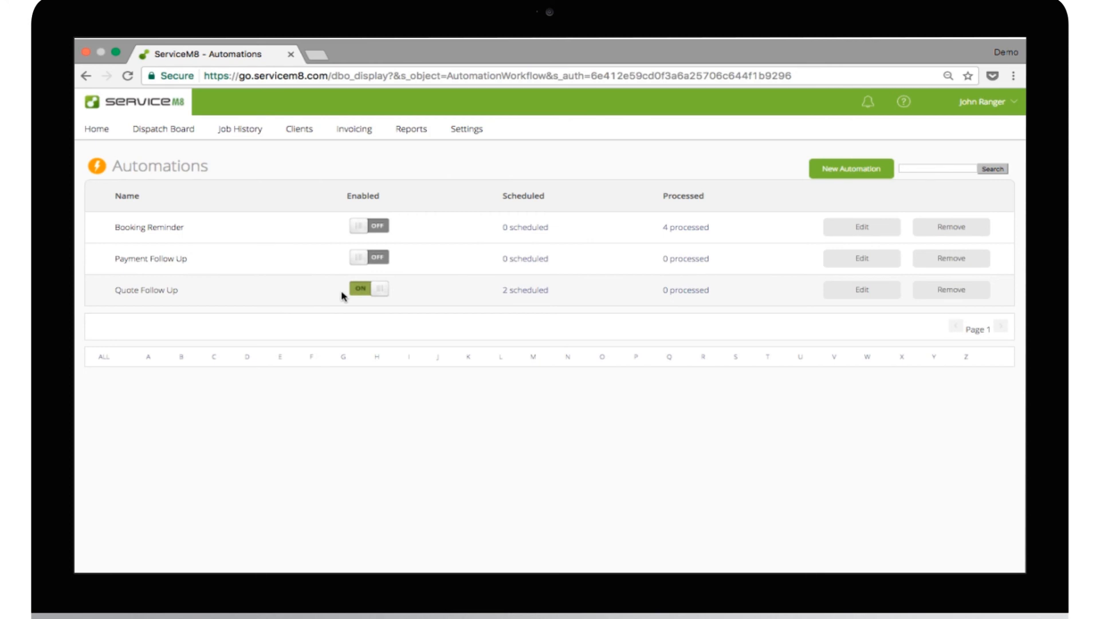
{"action": "mouse_move", "coordinate": [524, 296]}
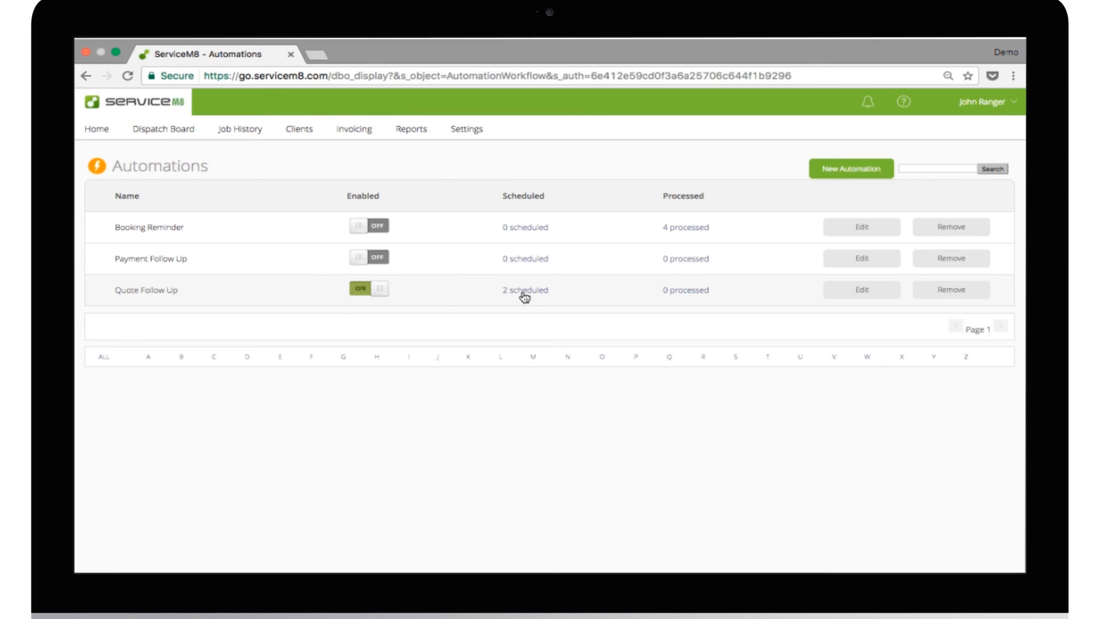
{"action": "left_click", "coordinate": [524, 290]}
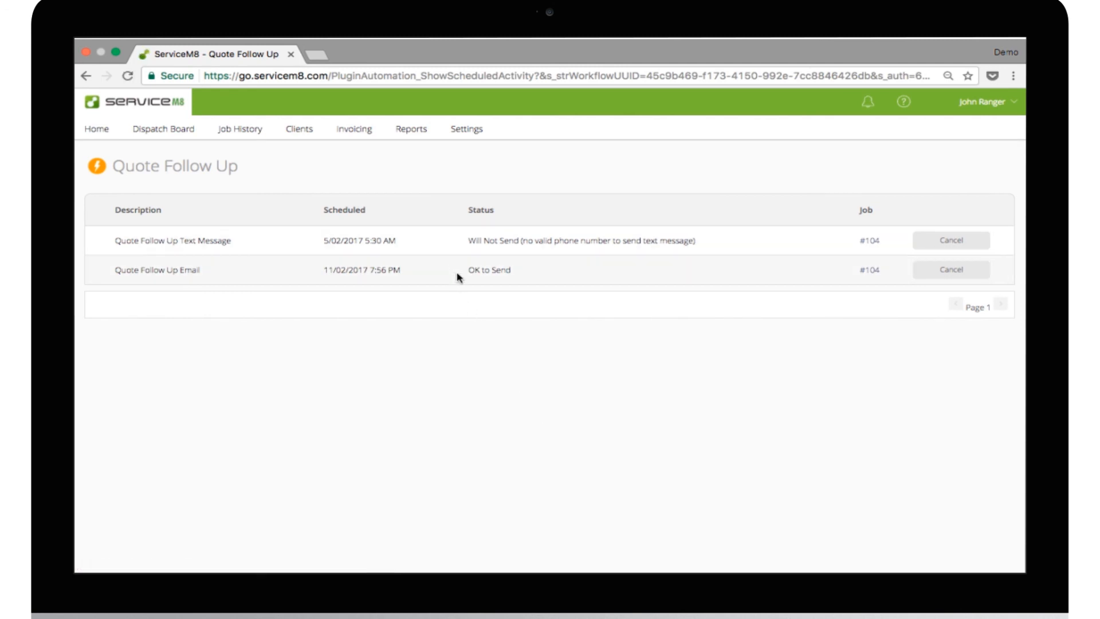
{"action": "mouse_move", "coordinate": [875, 285]}
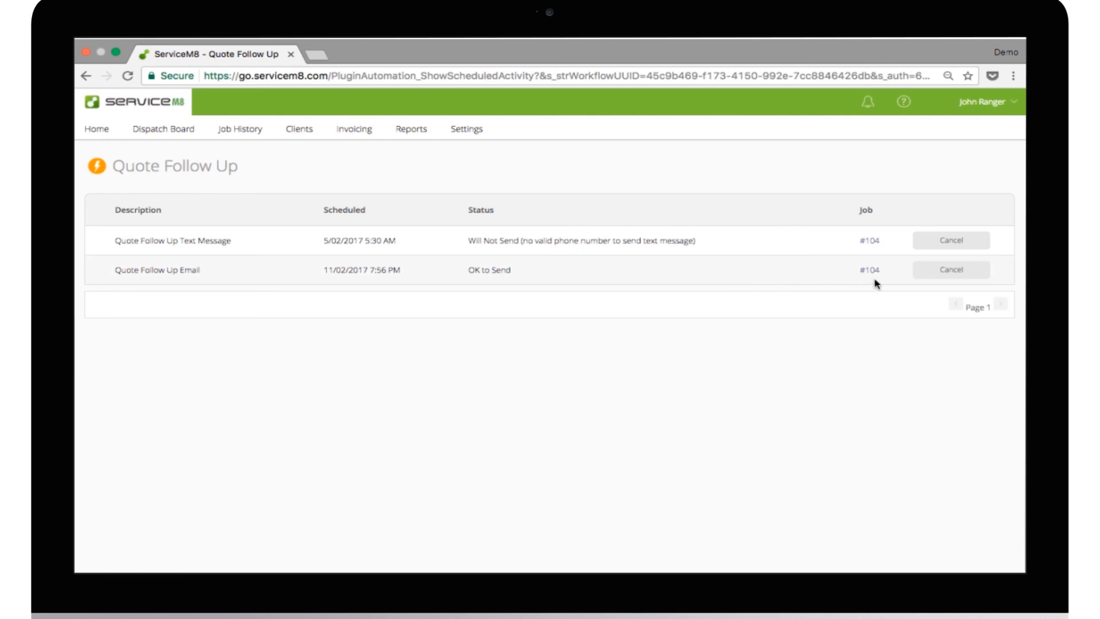
{"action": "mouse_move", "coordinate": [936, 283]}
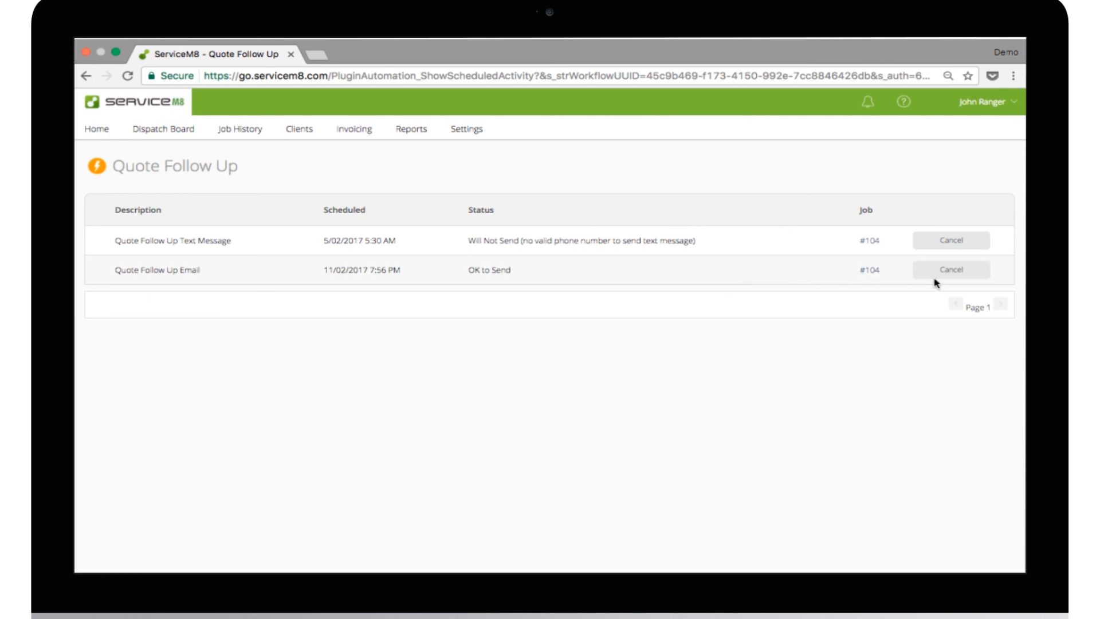
{"action": "mouse_move", "coordinate": [949, 254]}
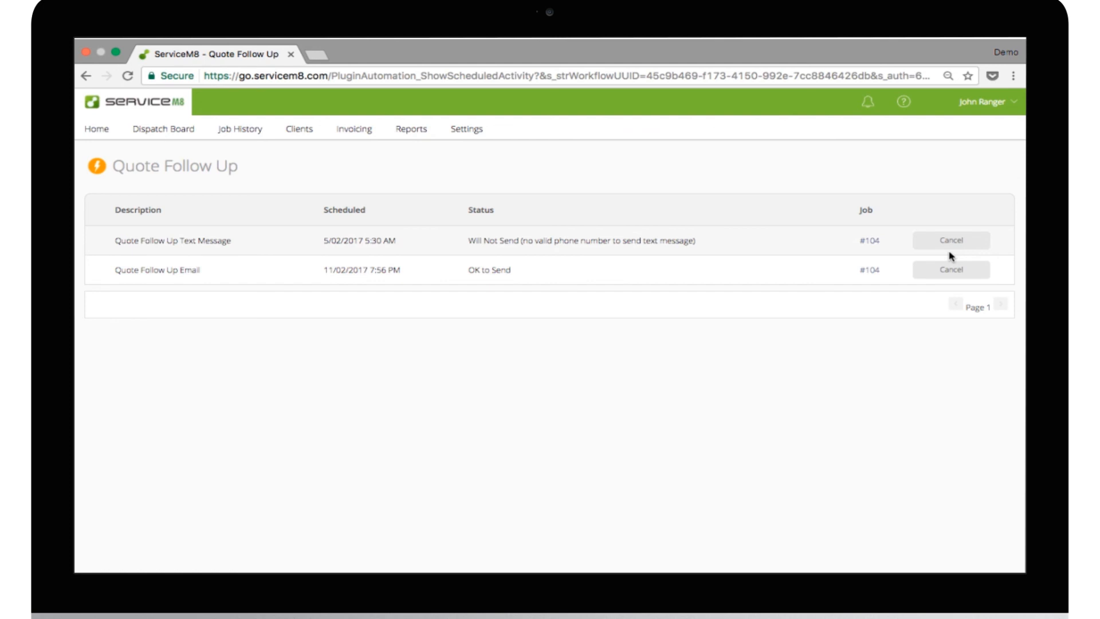